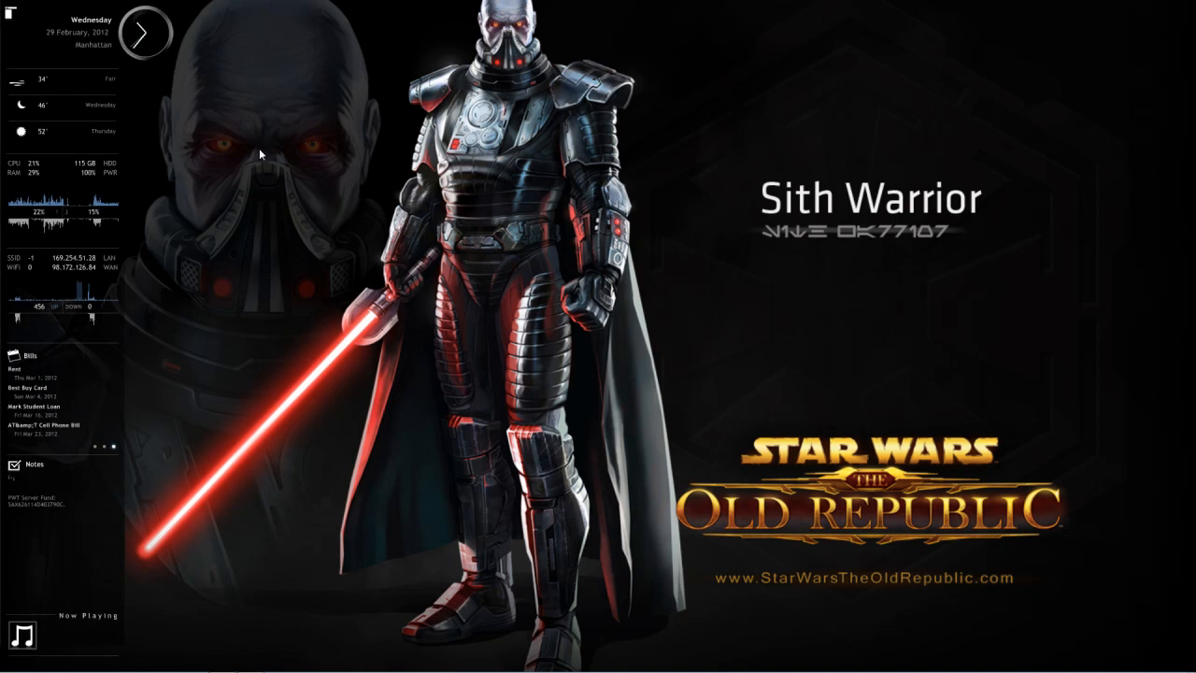
mouse_move(194, 228)
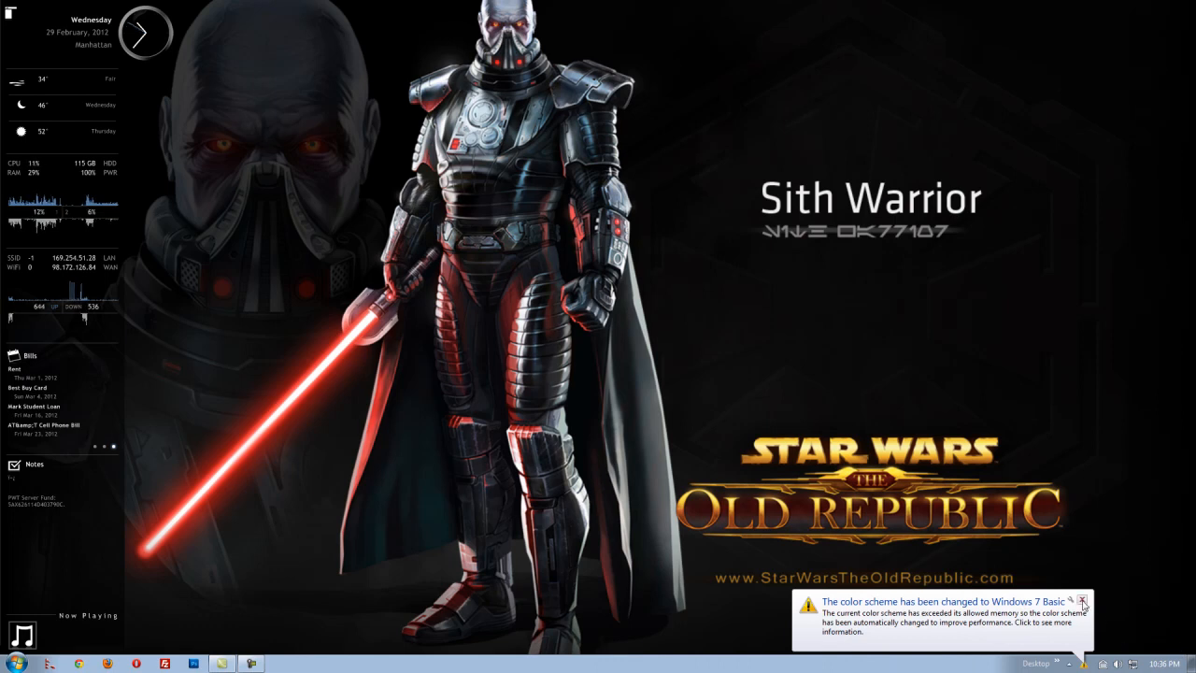
Reveal the grouped desktop shortcut icons on the Windows 7 desktop
click(1083, 602)
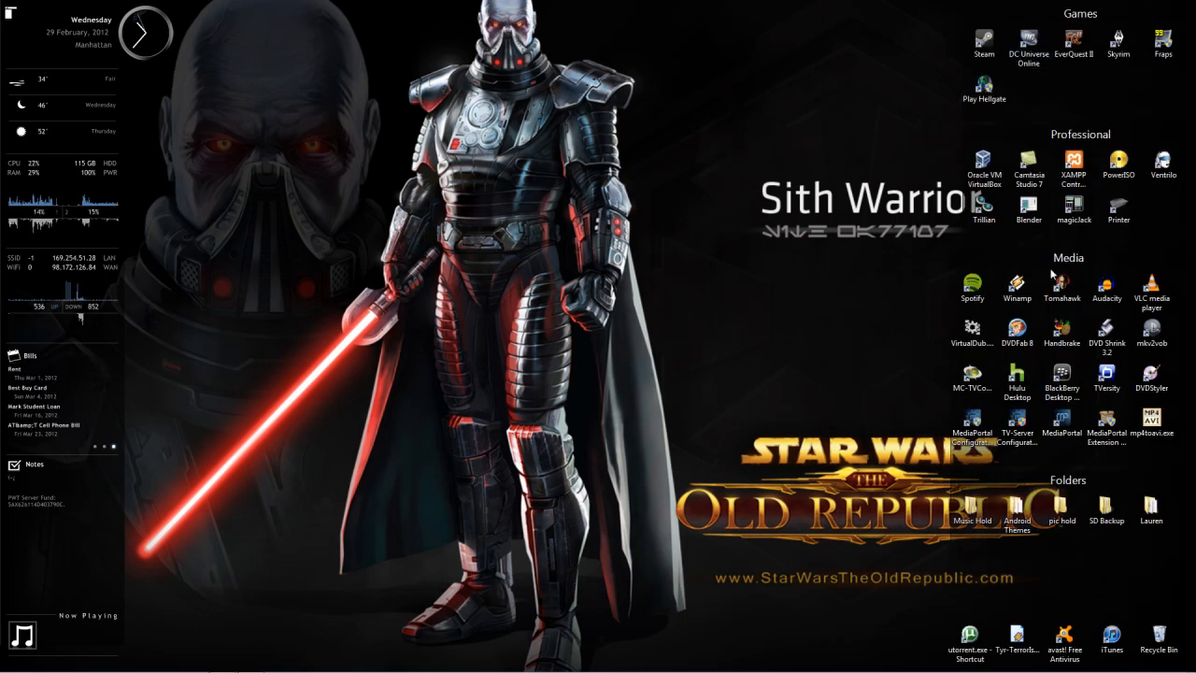
mouse_move(1016, 288)
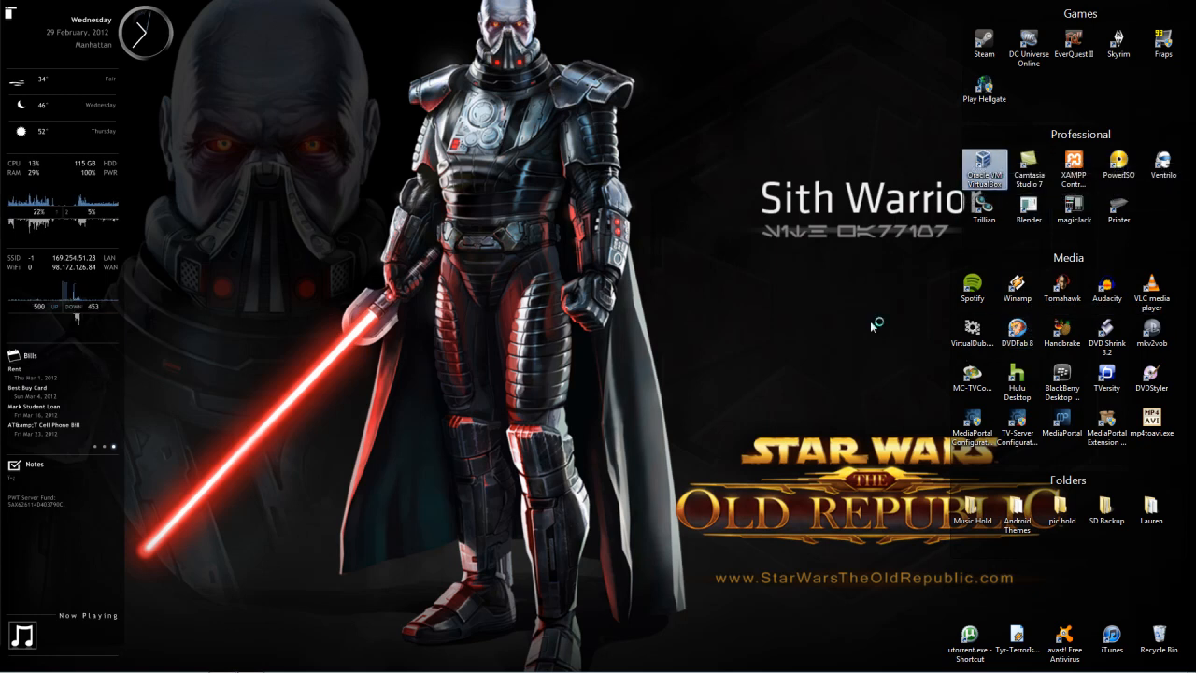
Launch VirtualBox and start the Windows 8 CP machine, booting to the fish logo screen
double_click(983, 168)
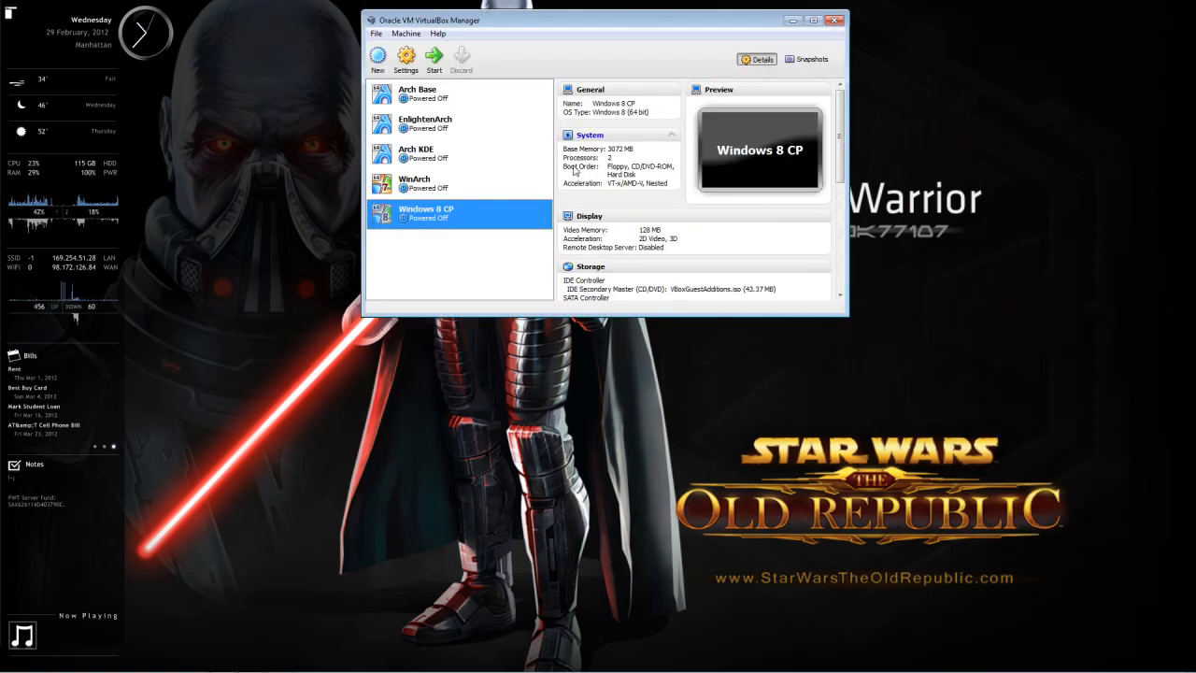
mouse_move(434, 56)
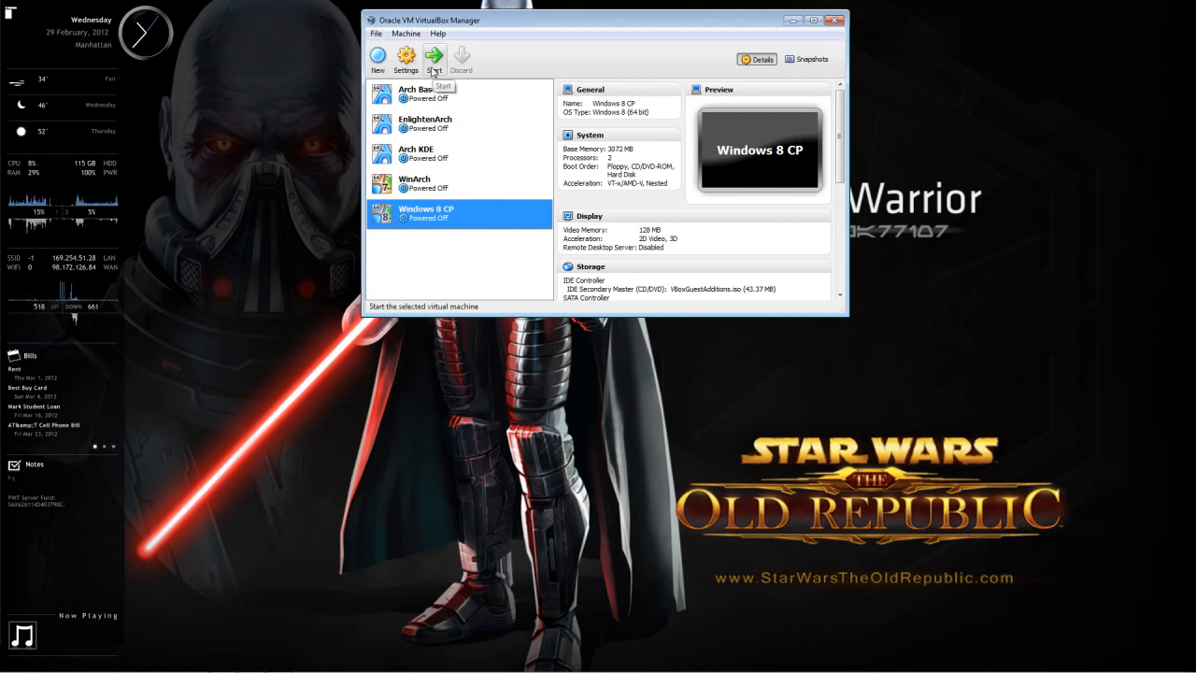
click(434, 58)
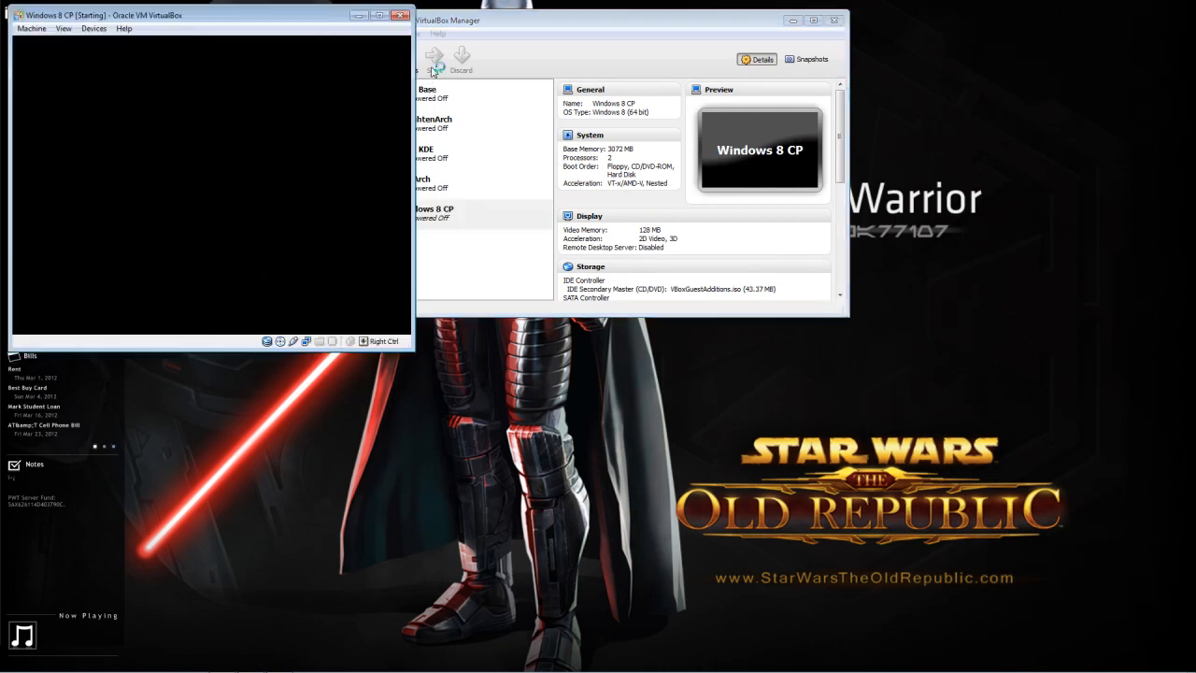
click(438, 58)
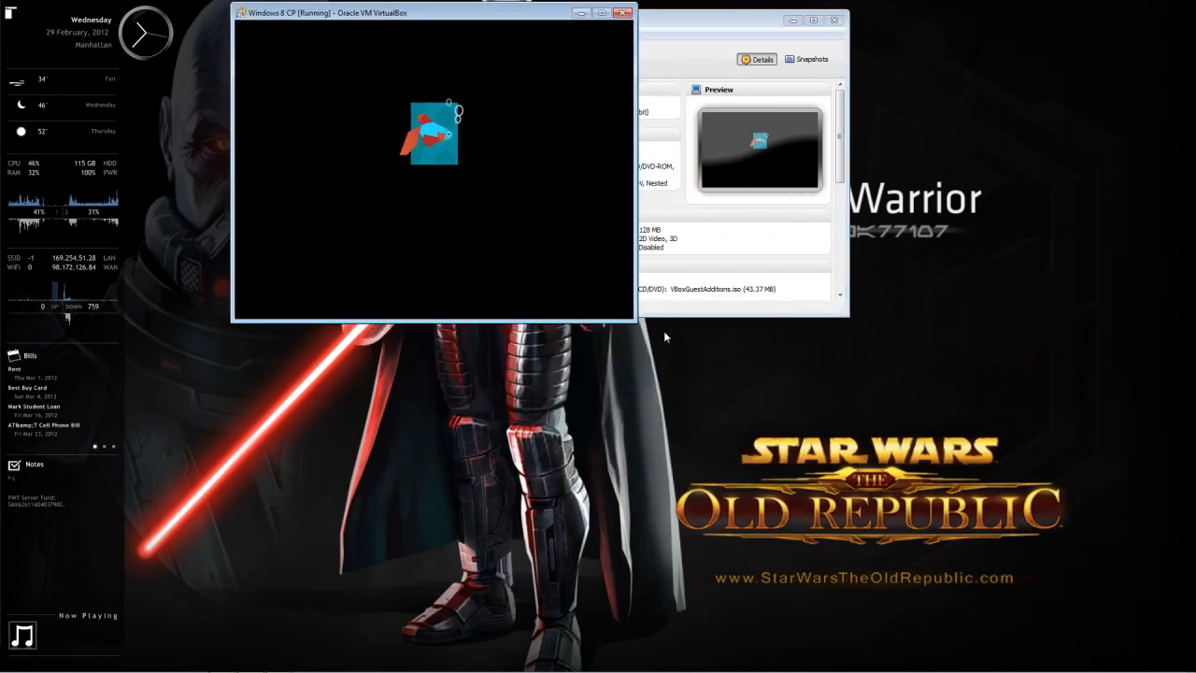
click(602, 11)
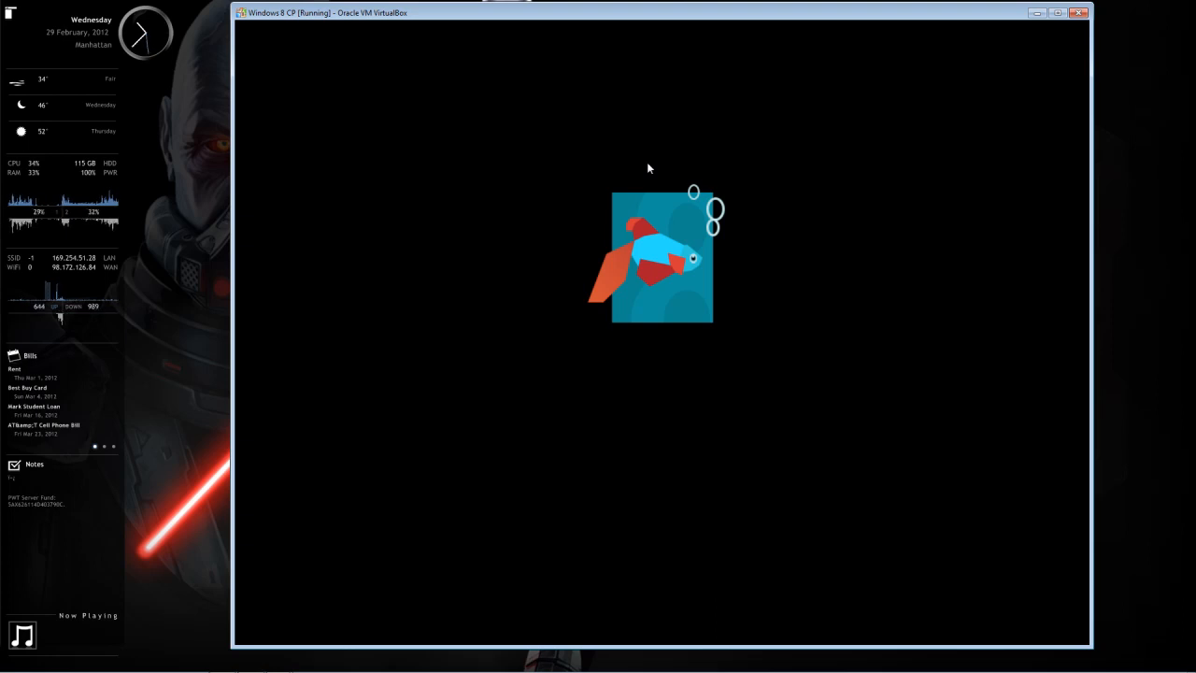
mouse_move(729, 223)
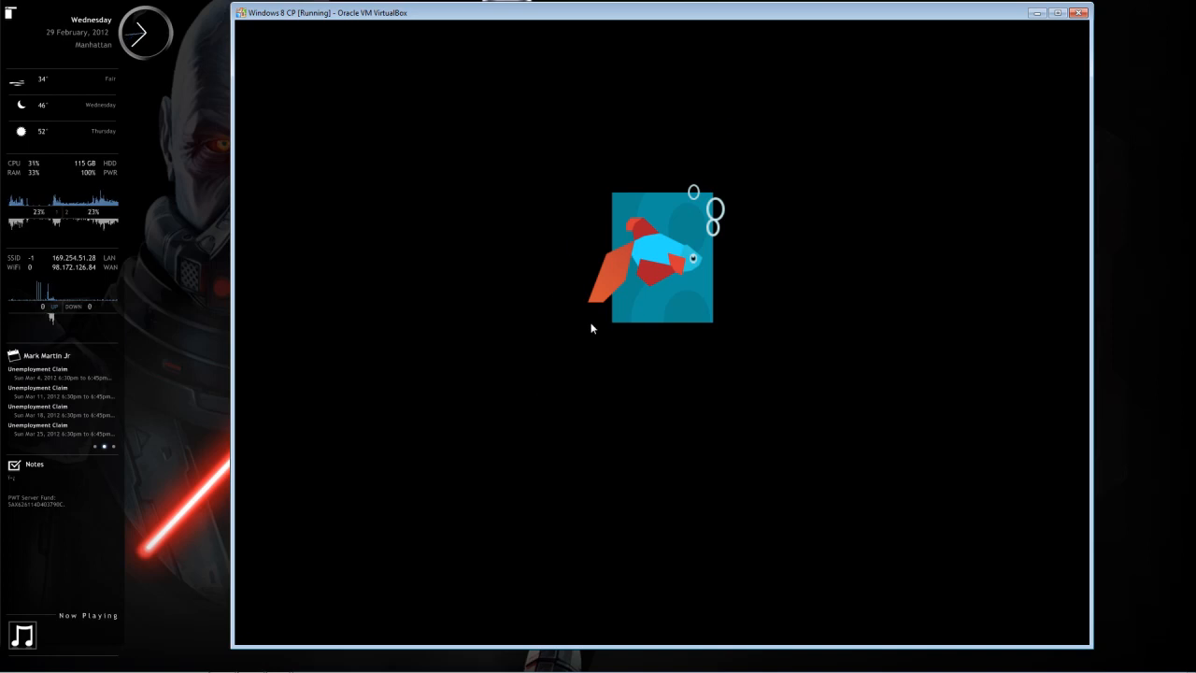
mouse_move(783, 138)
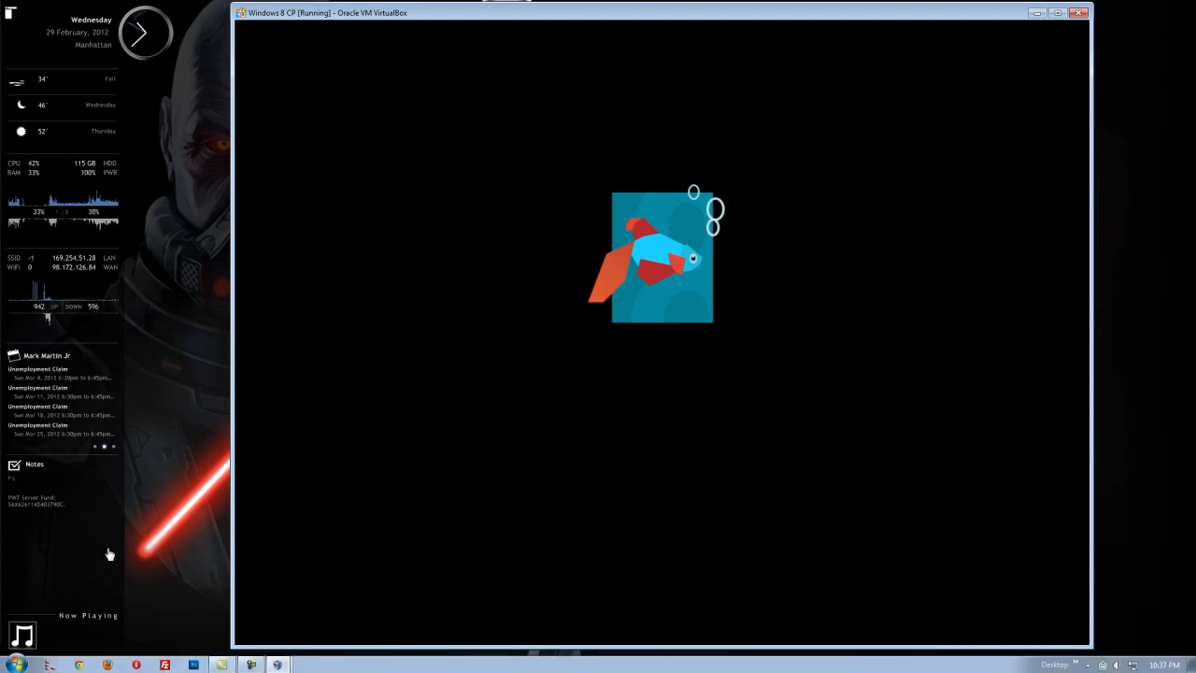
mouse_move(183, 415)
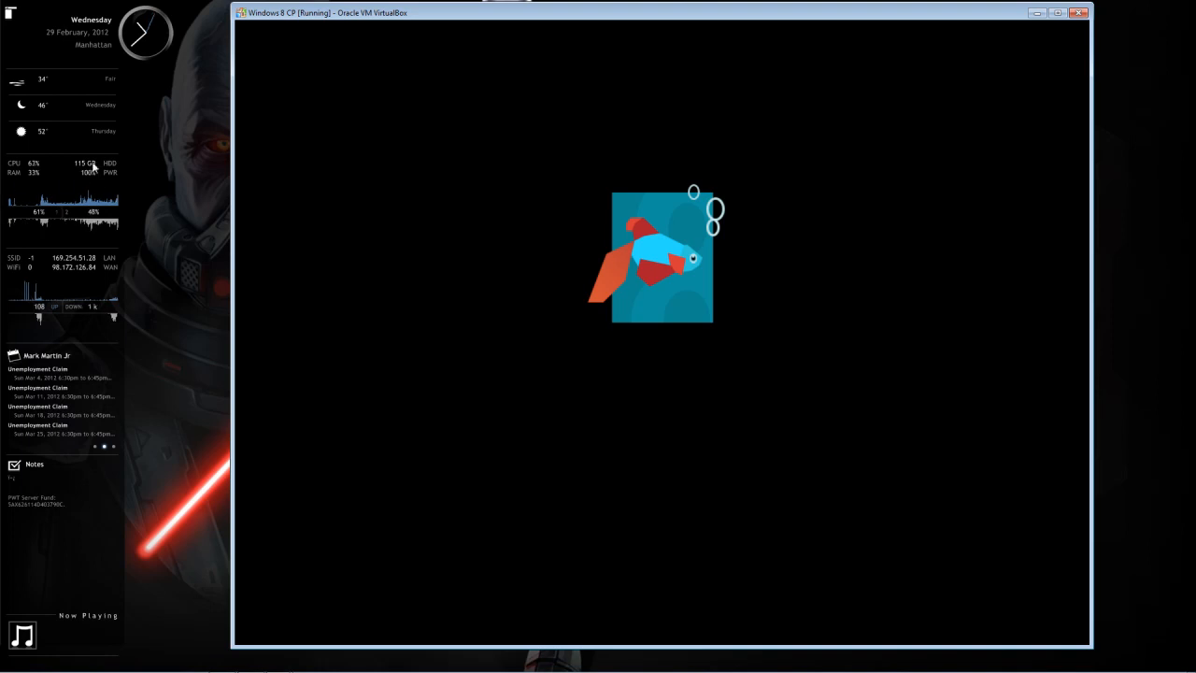
mouse_move(439, 460)
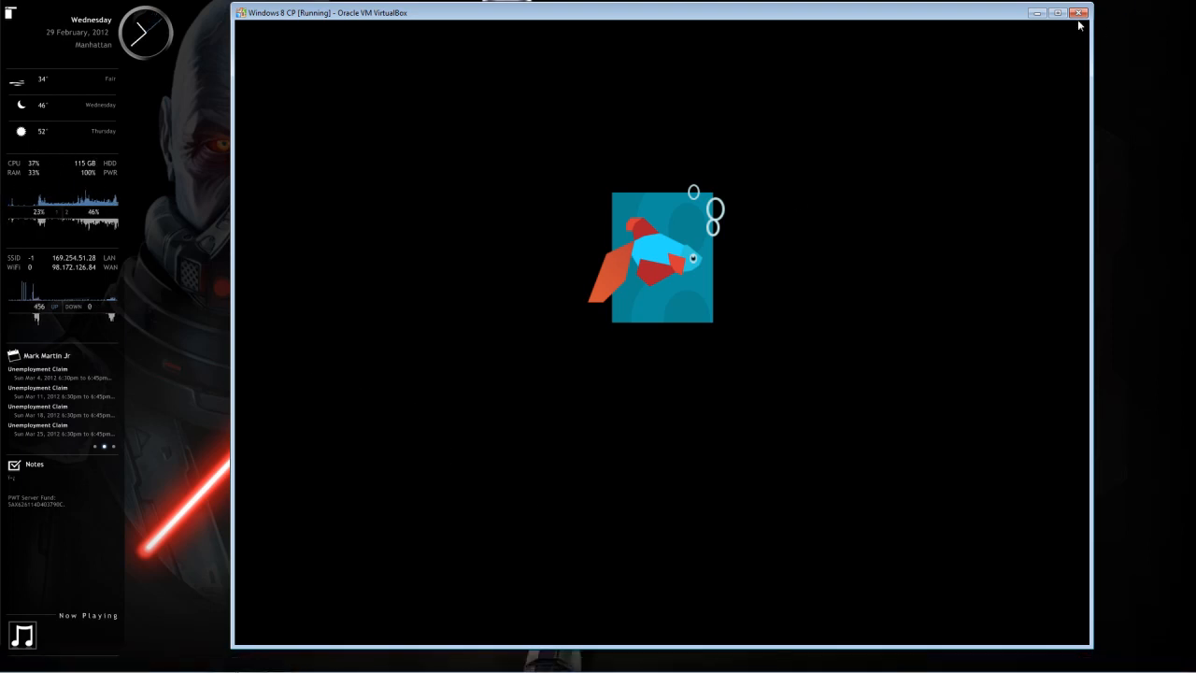
Power off the running Windows 8 CP virtual machine
click(1078, 11)
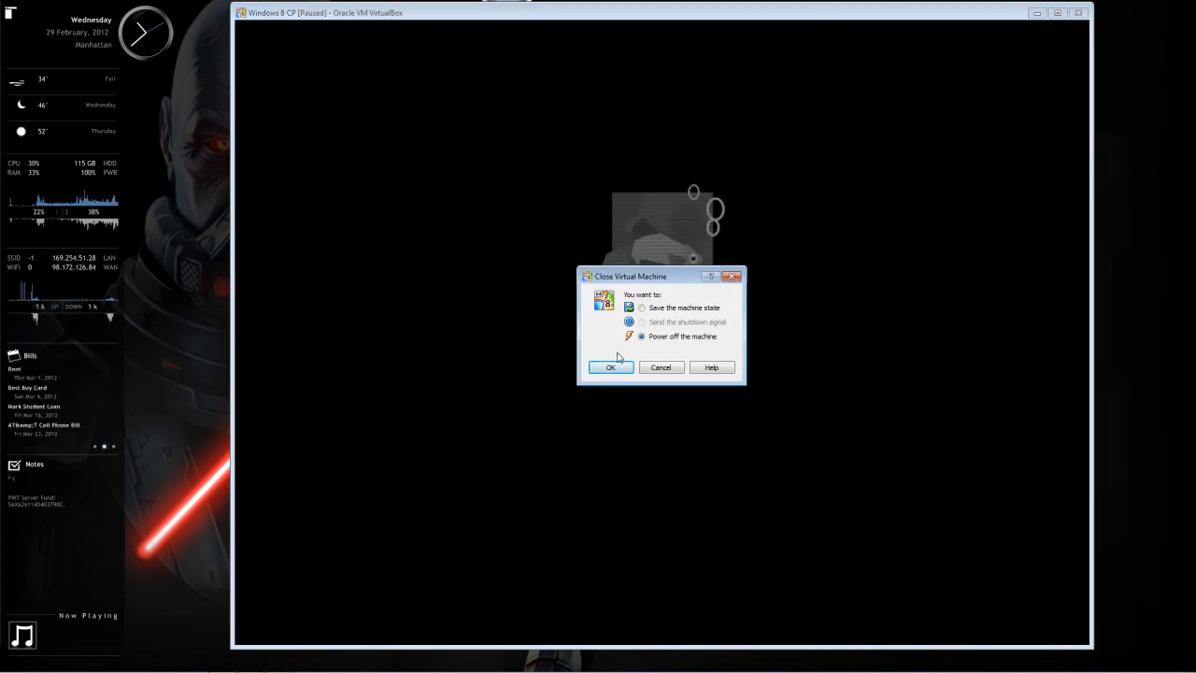
click(609, 366)
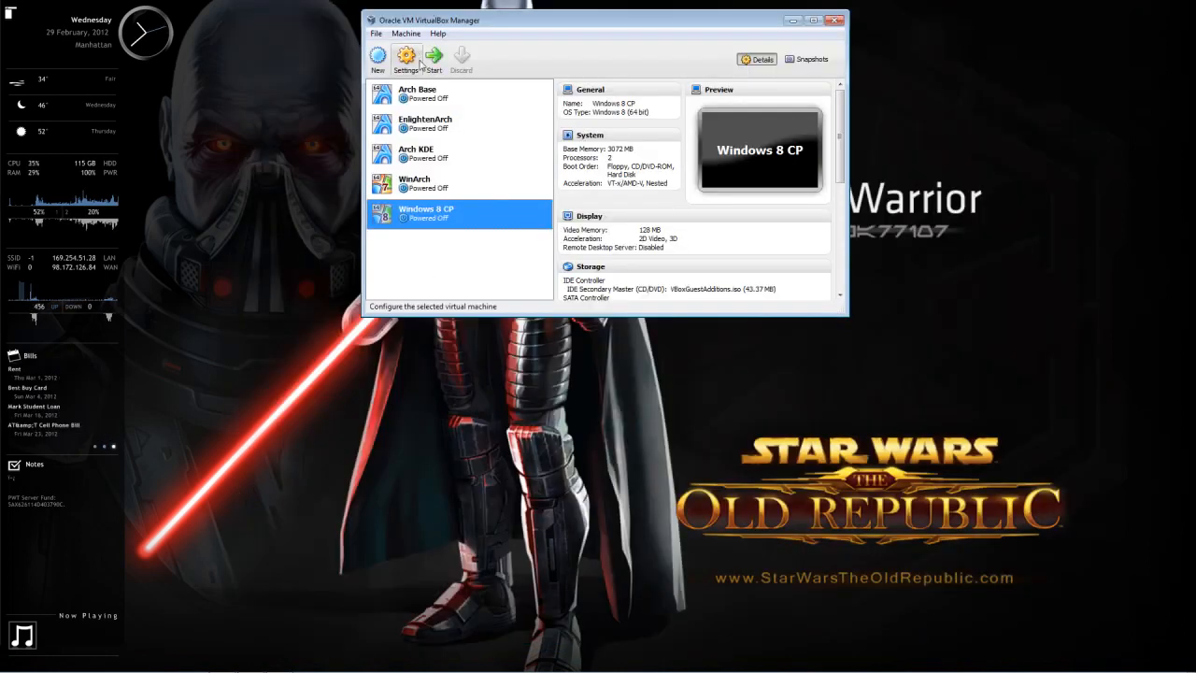
Disable 2D and 3D video acceleration in Display settings and boot the machine again
click(407, 57)
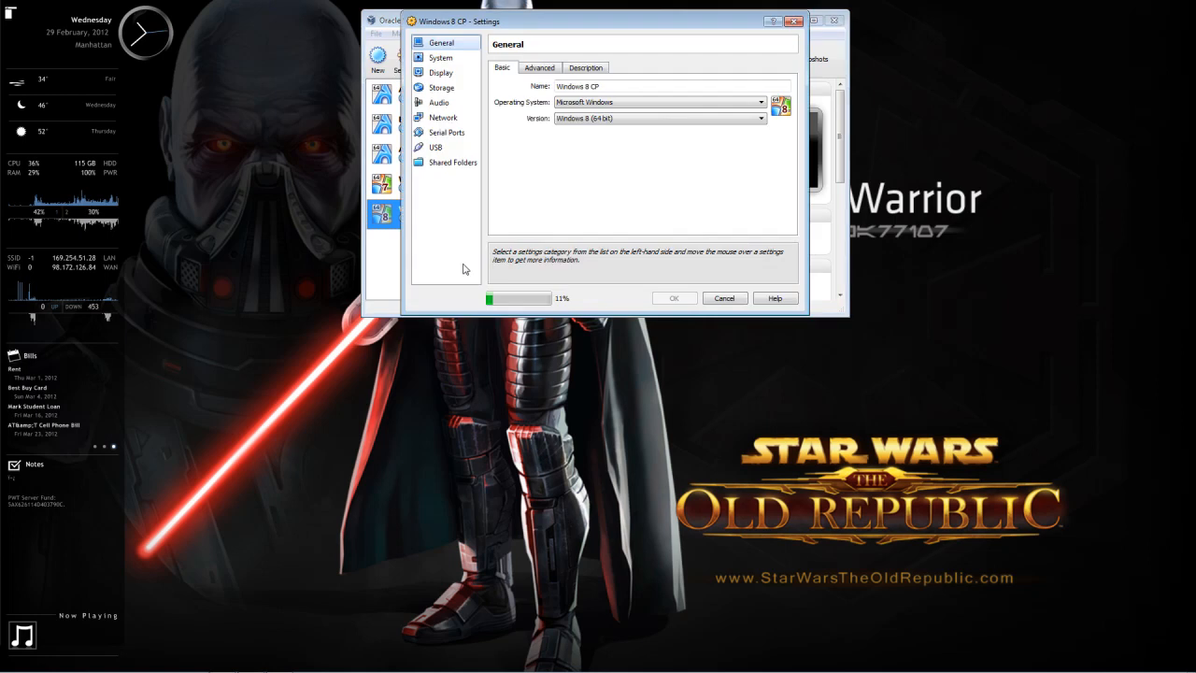
click(441, 71)
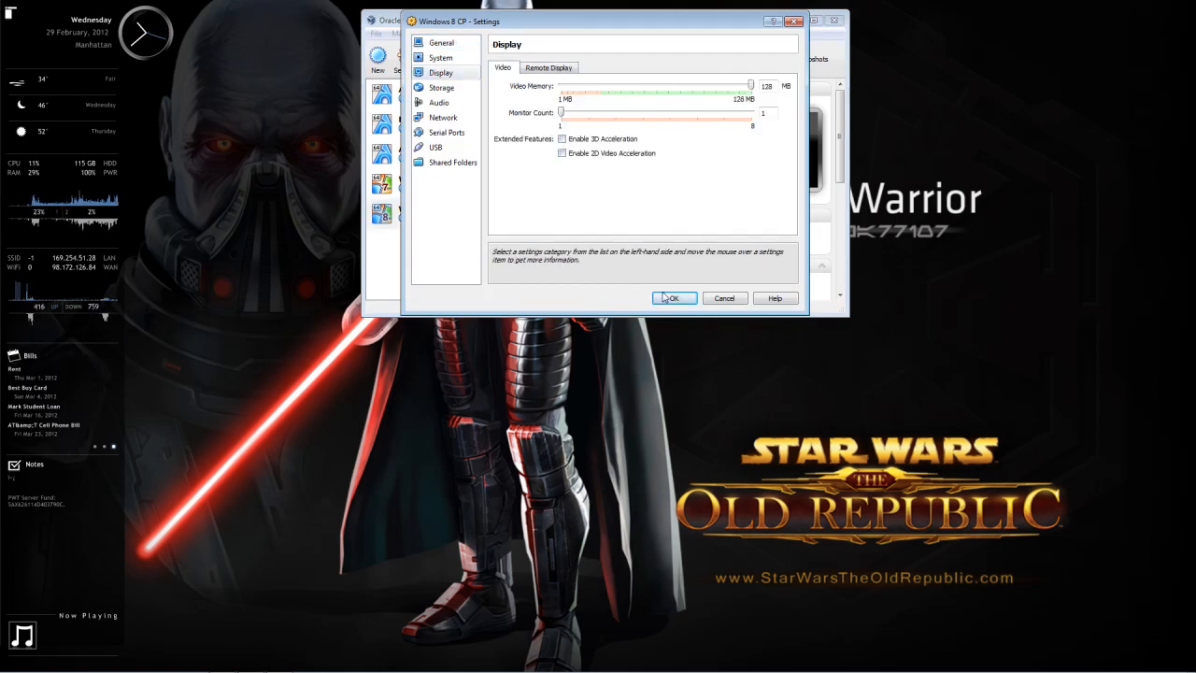
click(673, 297)
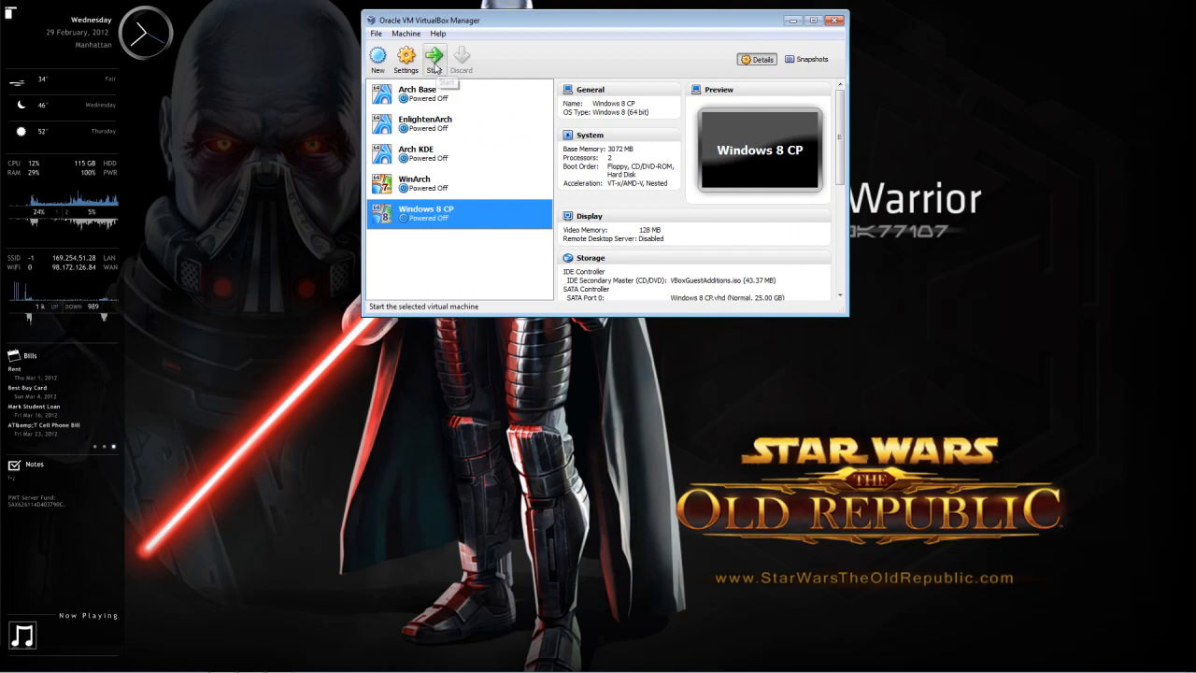
click(433, 58)
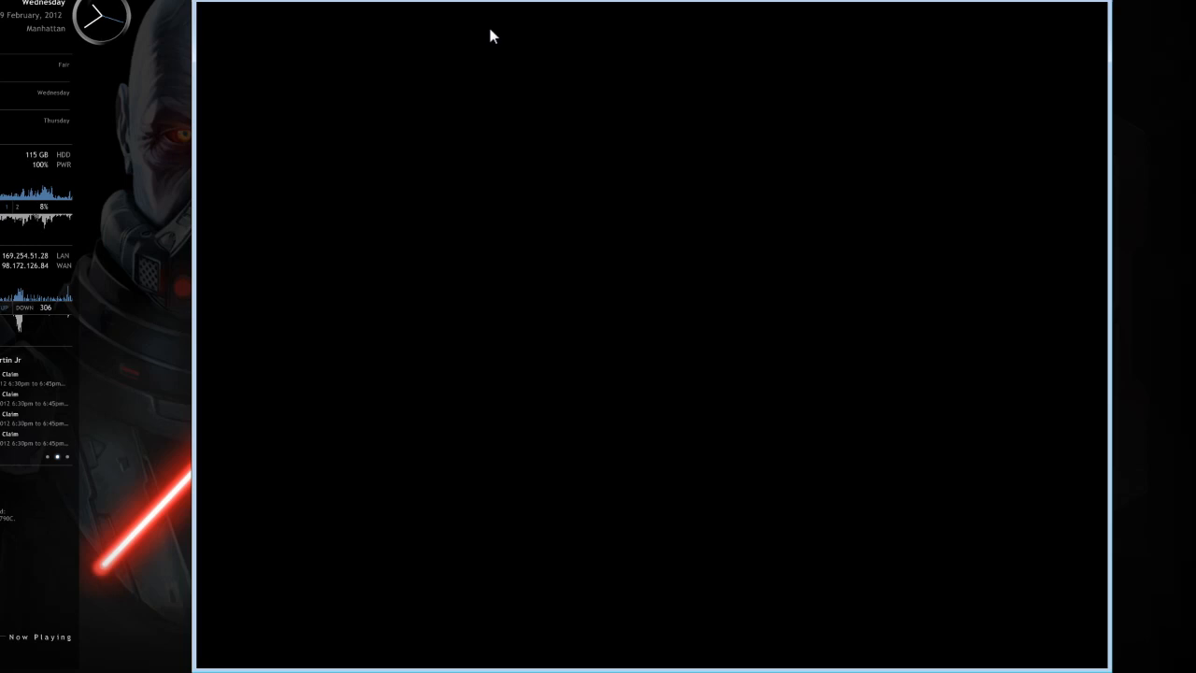
mouse_move(819, 651)
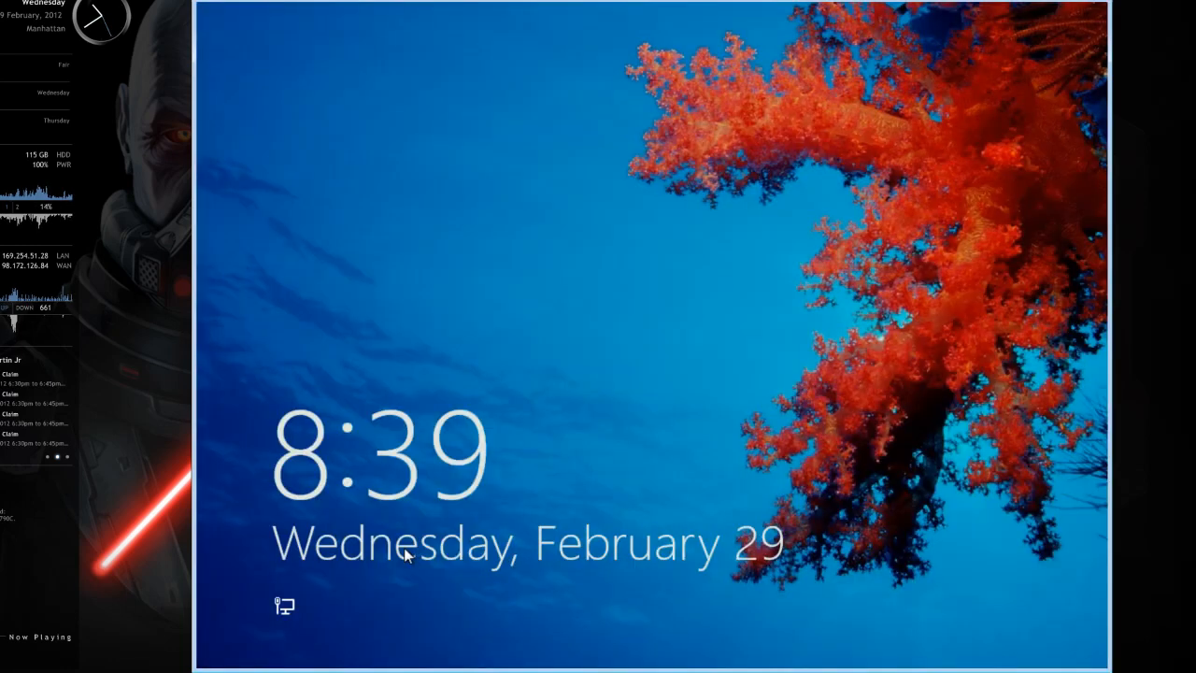
mouse_move(888, 250)
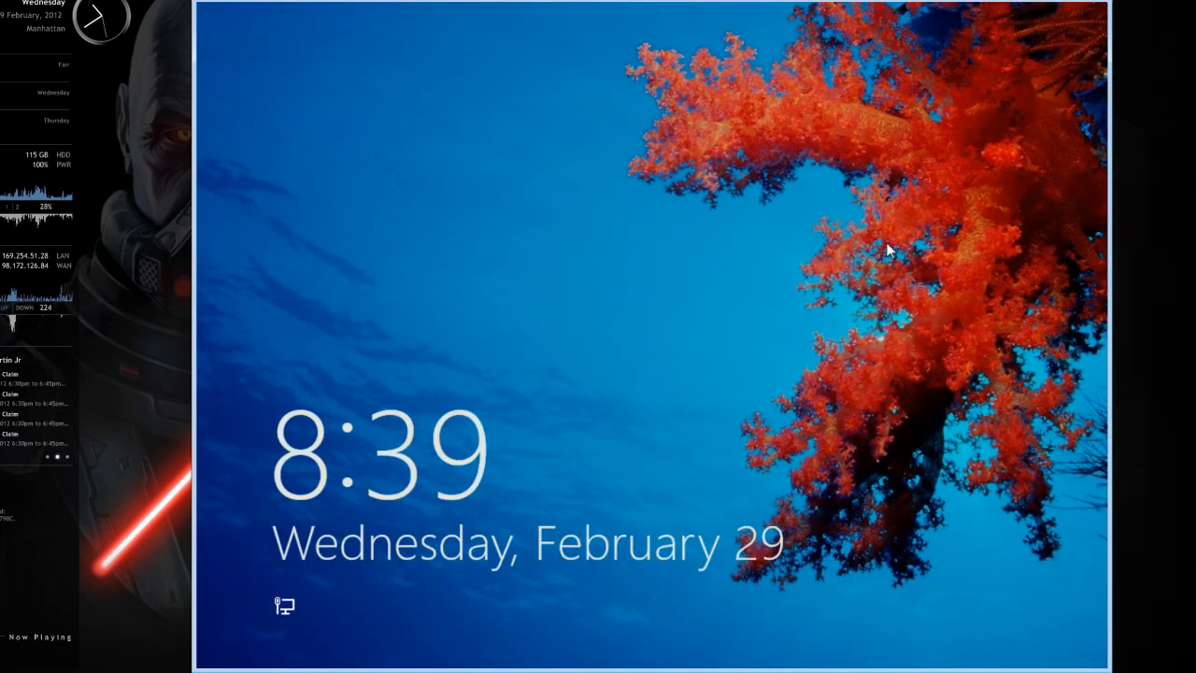
mouse_move(688, 606)
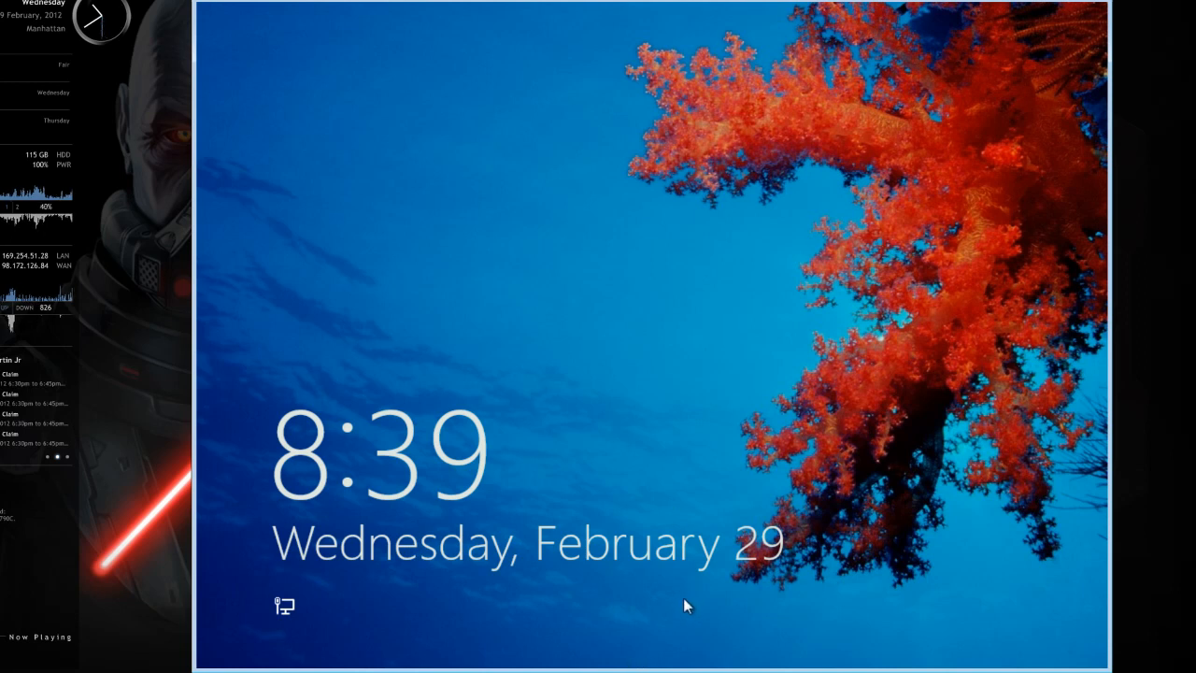
mouse_move(489, 596)
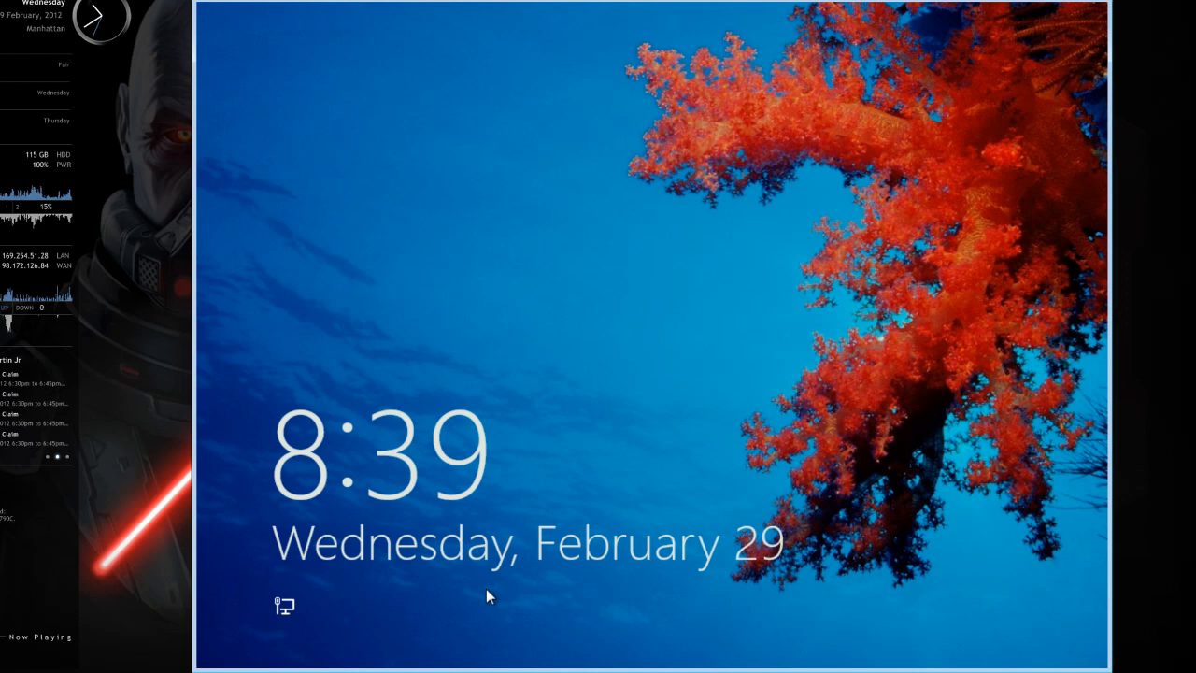
mouse_move(503, 522)
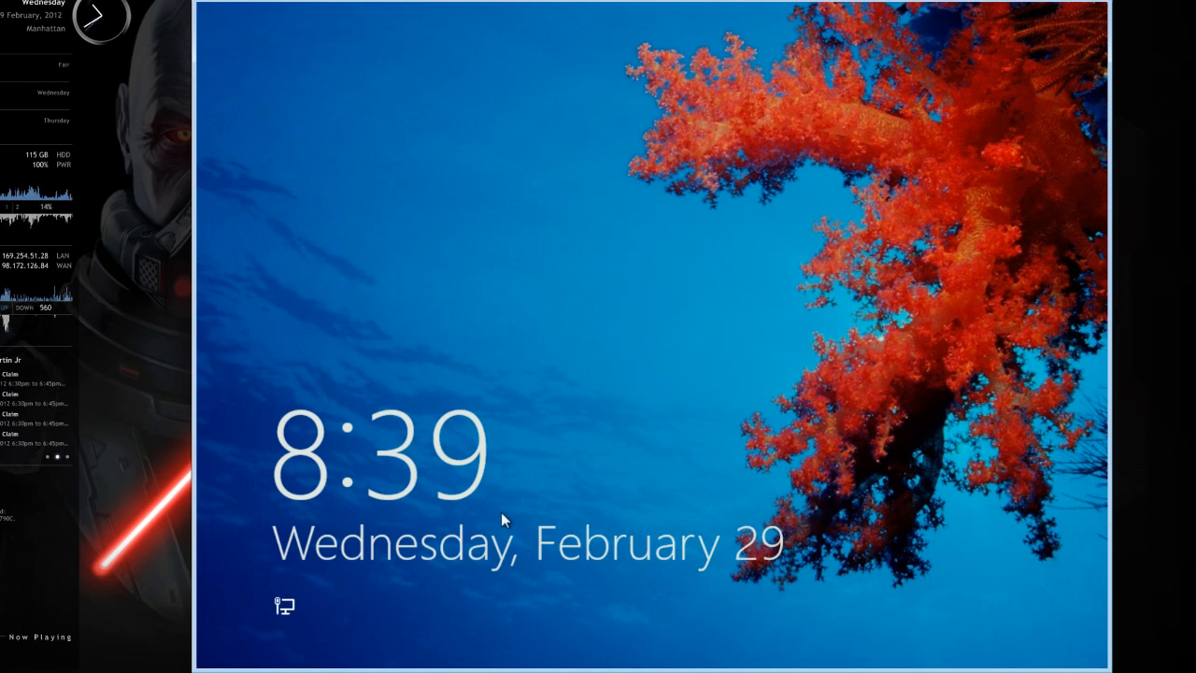
mouse_move(534, 579)
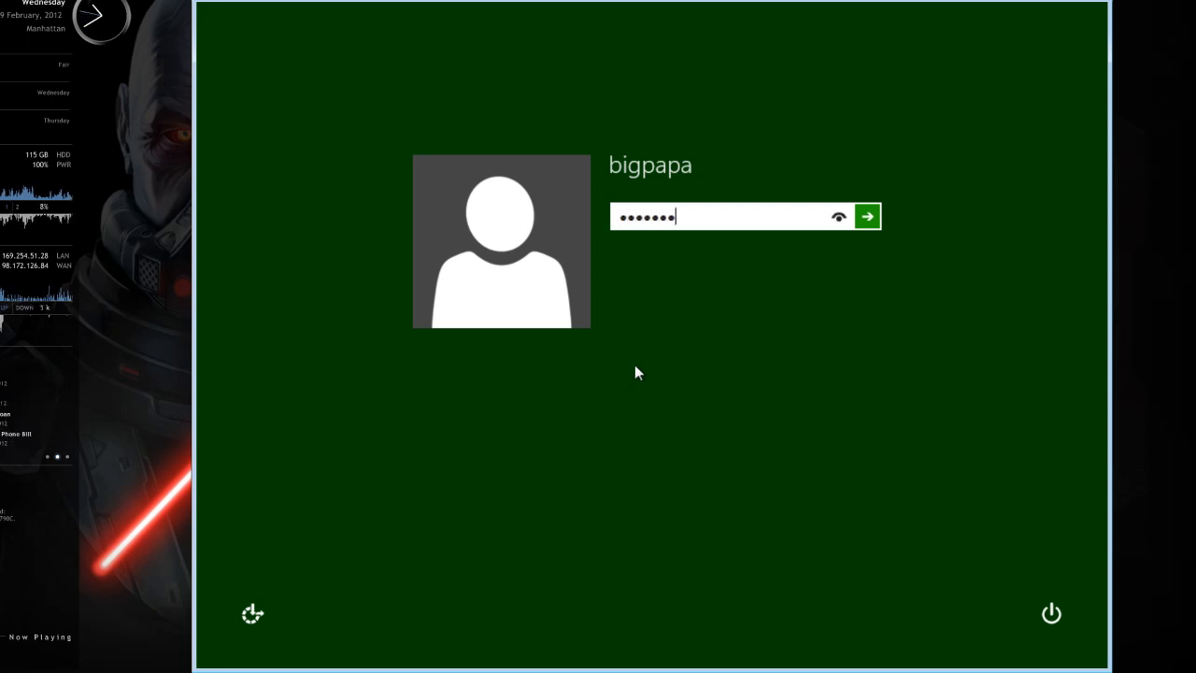
click(867, 217)
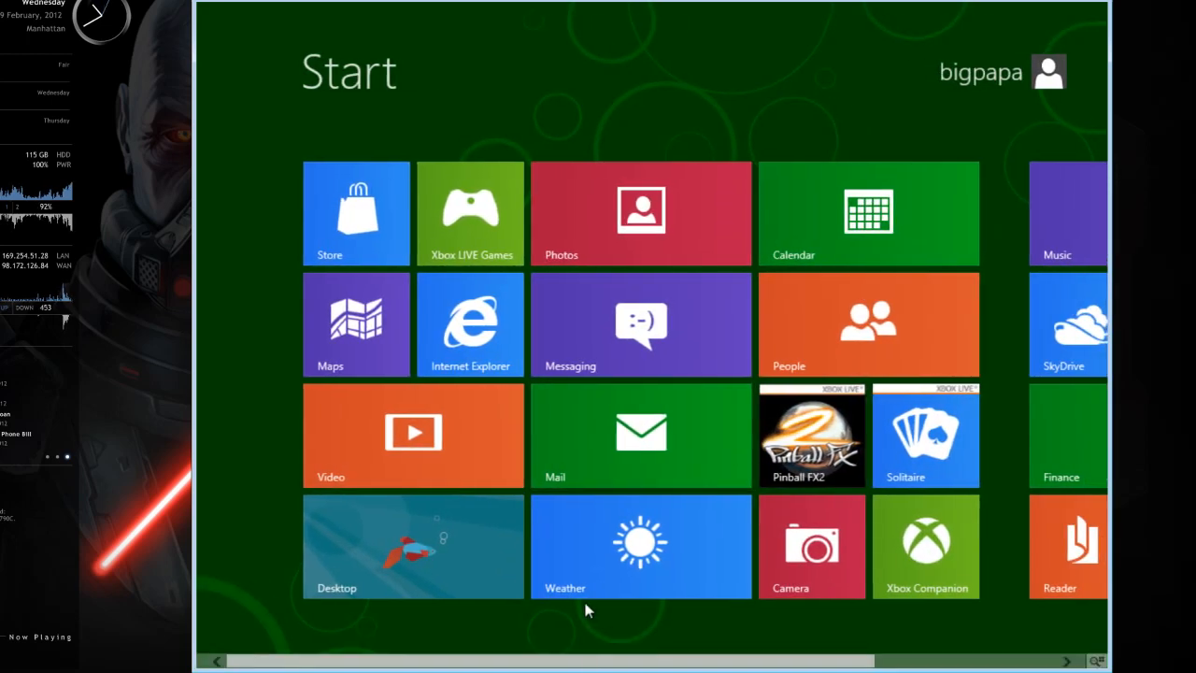
mouse_move(445, 471)
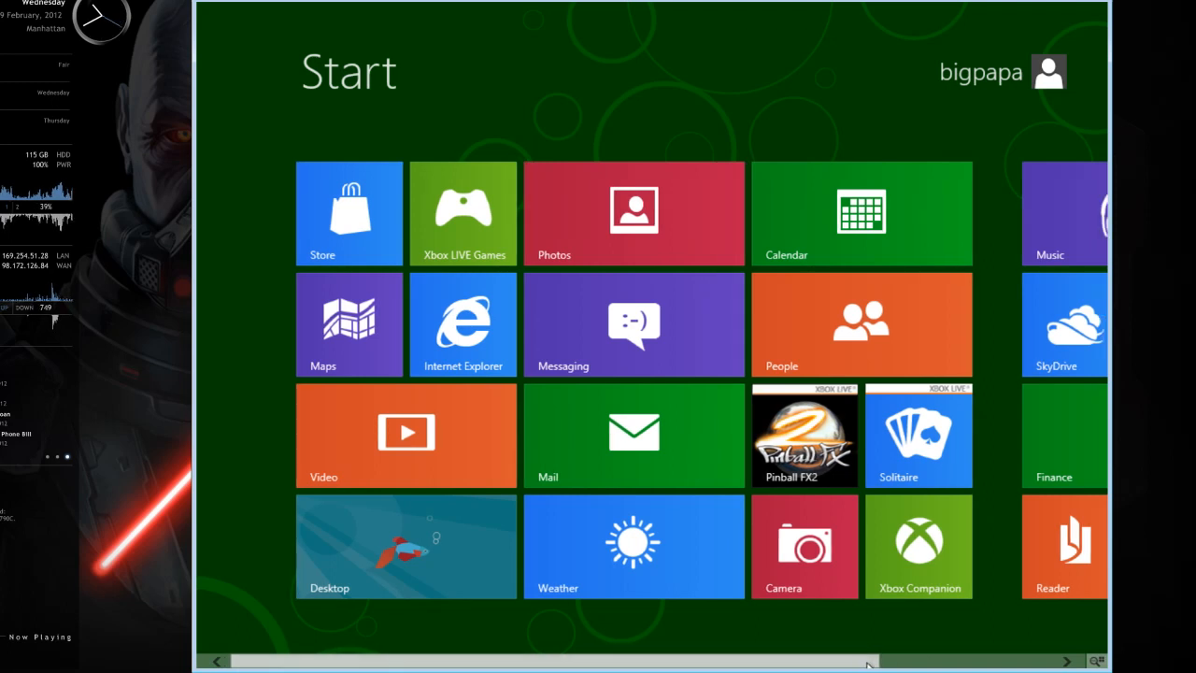
scroll(left, 3)
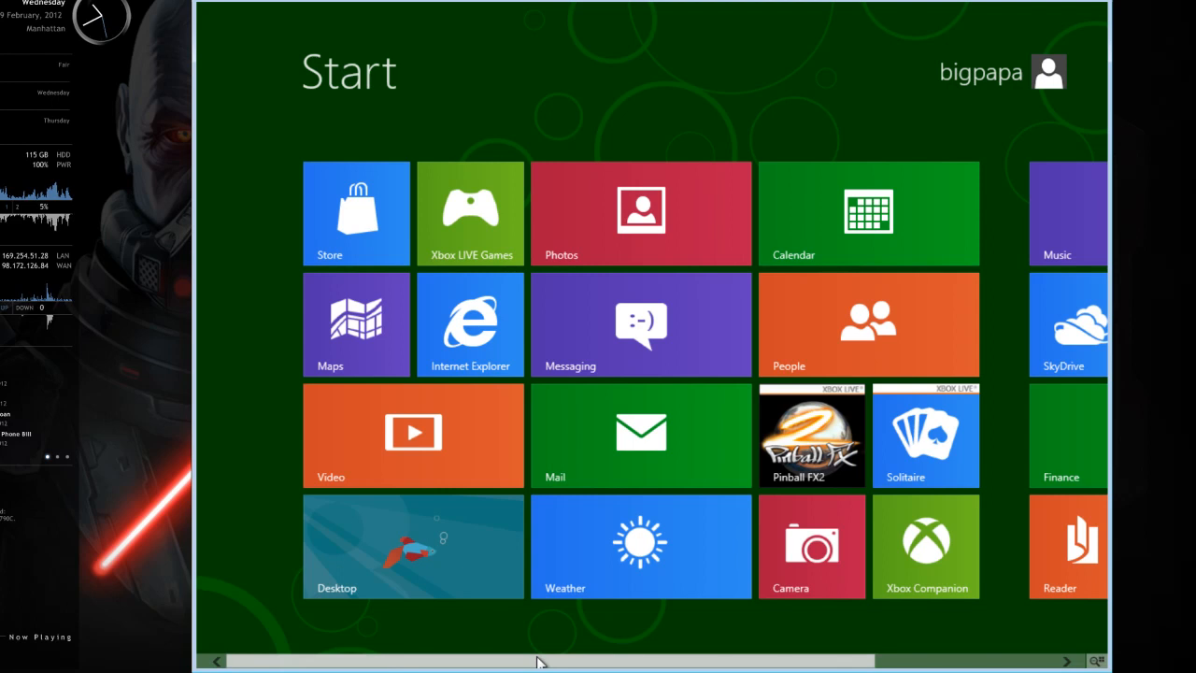
mouse_move(476, 662)
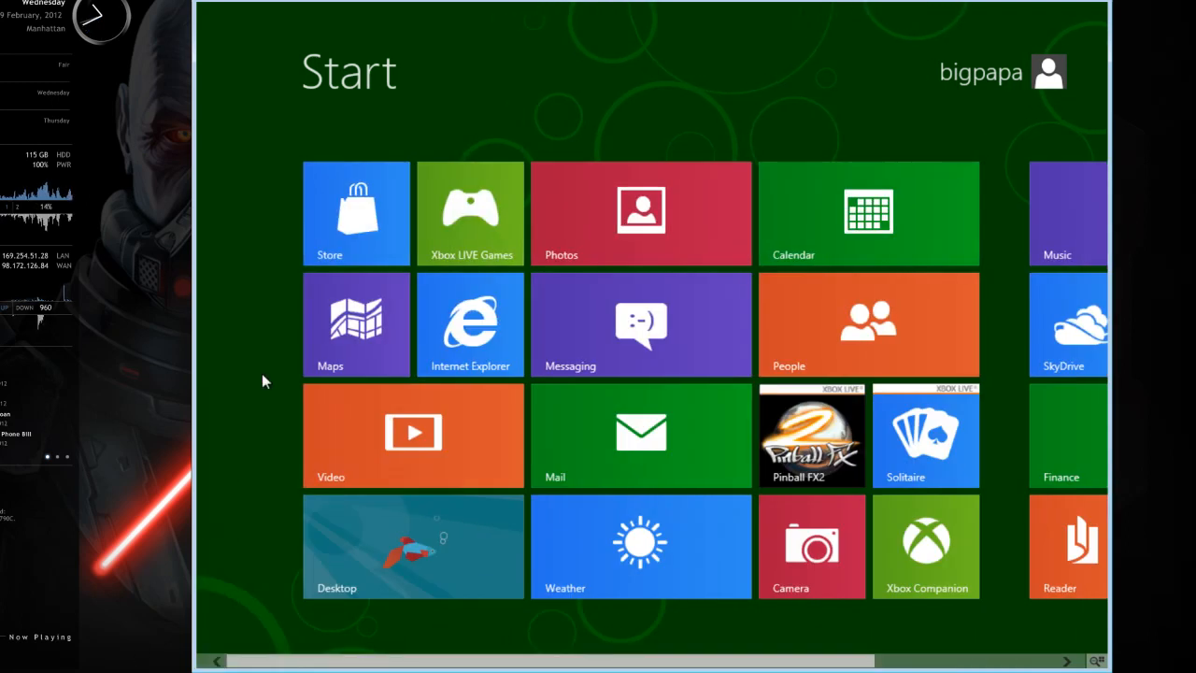
mouse_move(476, 41)
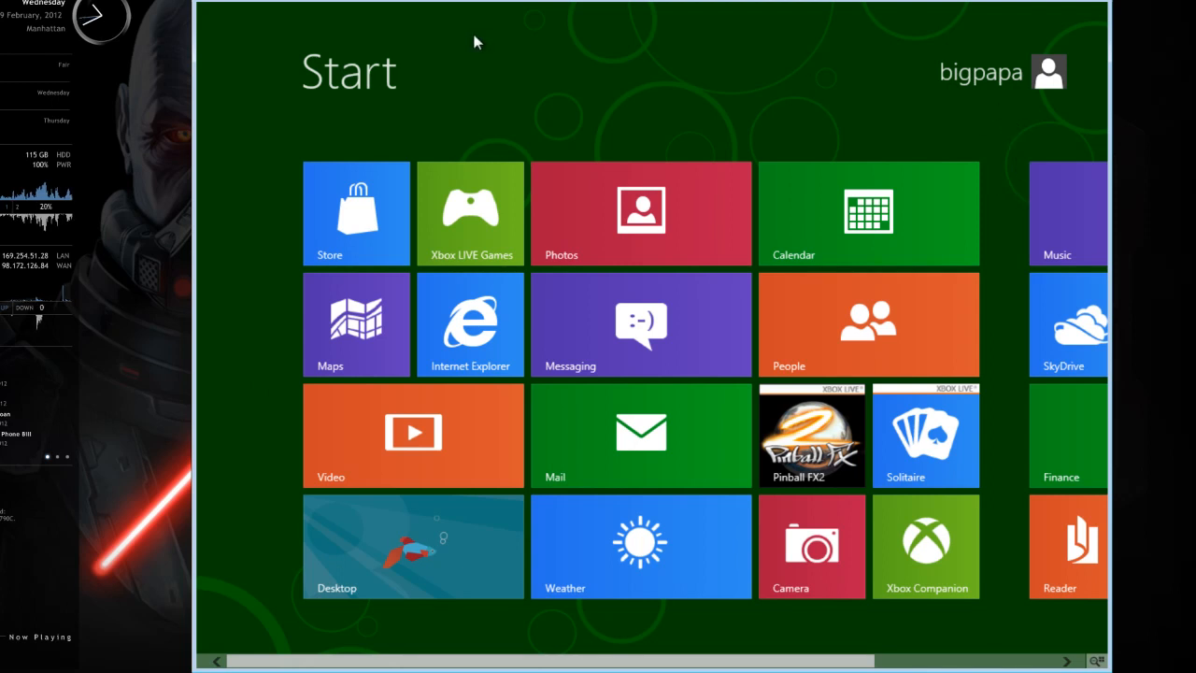
mouse_move(407, 134)
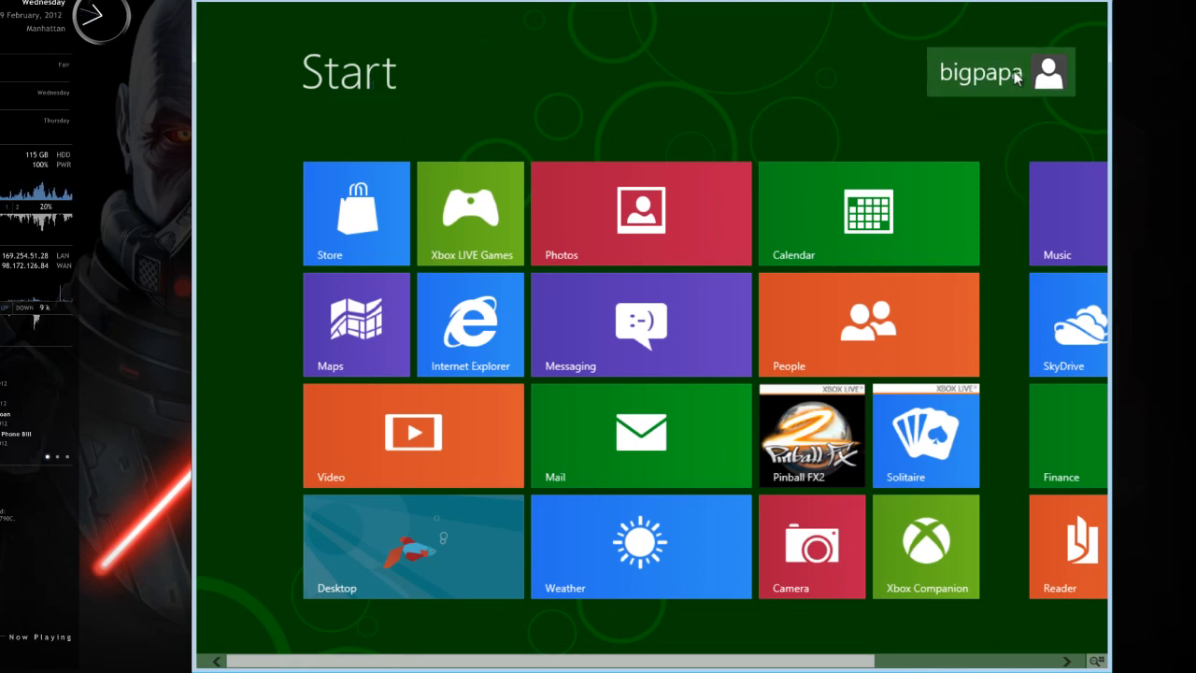
click(979, 73)
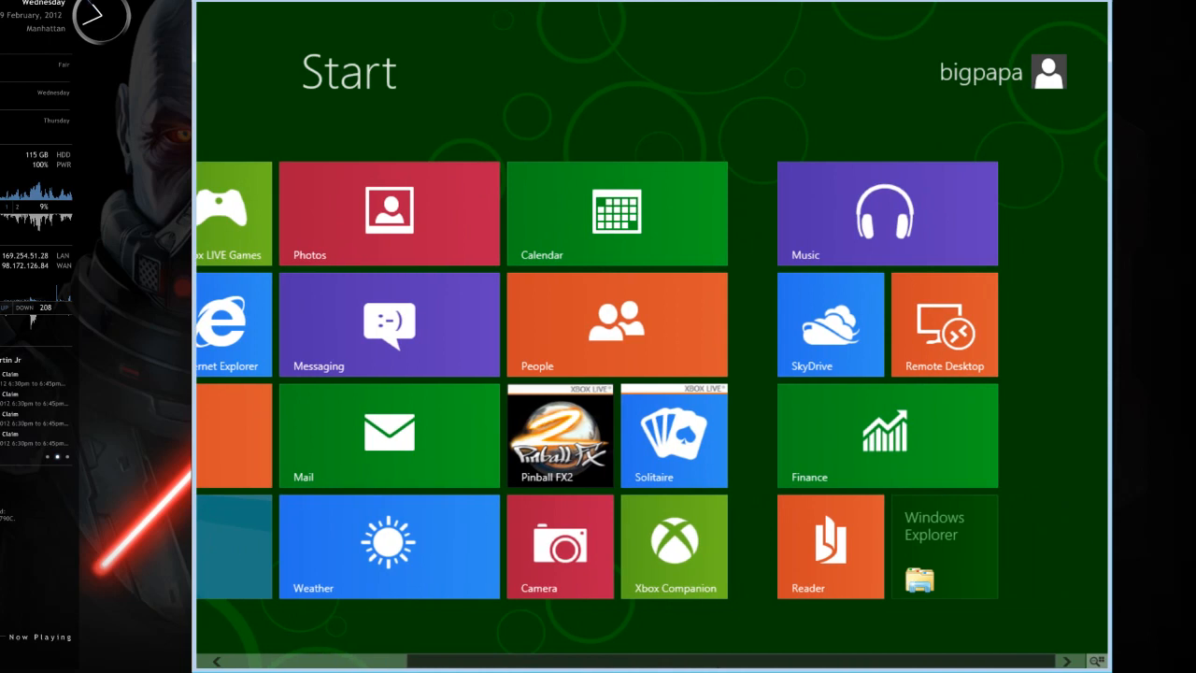
scroll(right, 3)
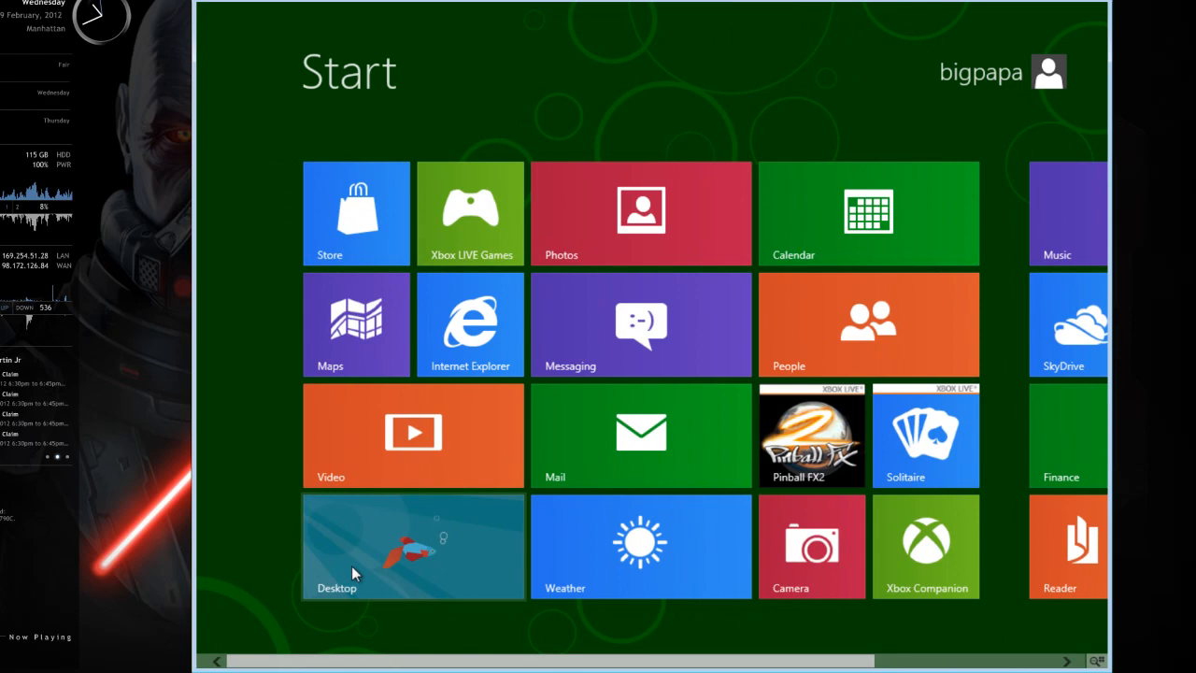
Switch to the classic desktop and check the network, volume and clock/calendar tray details
click(411, 546)
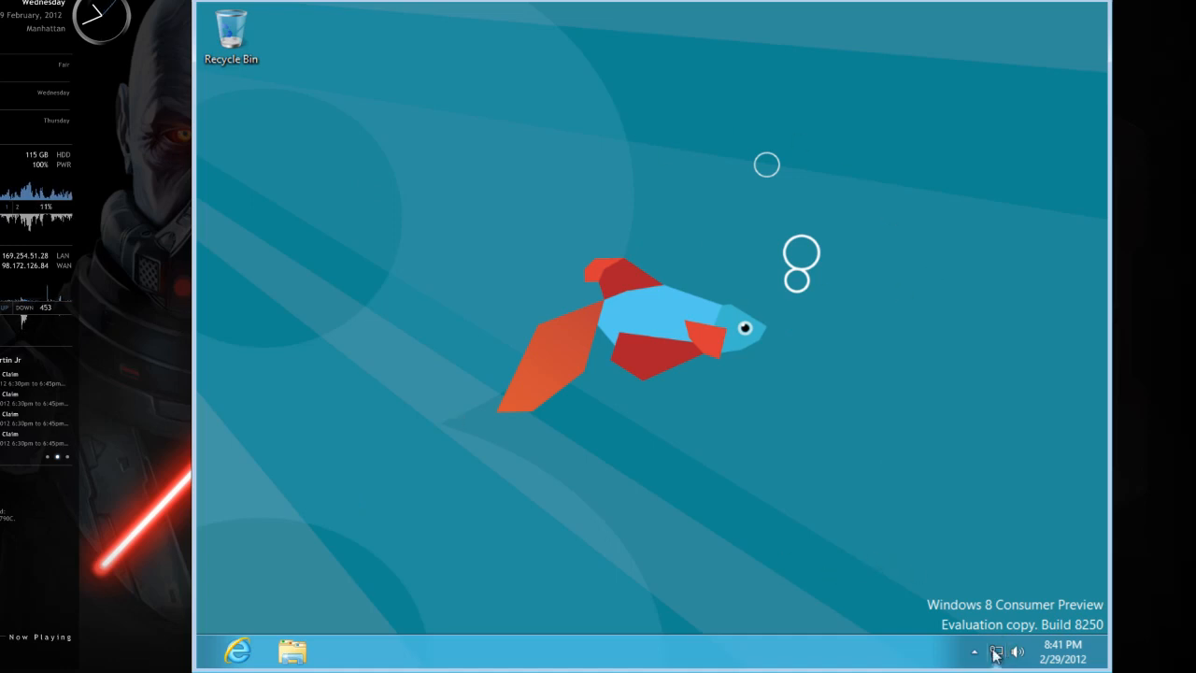
click(975, 650)
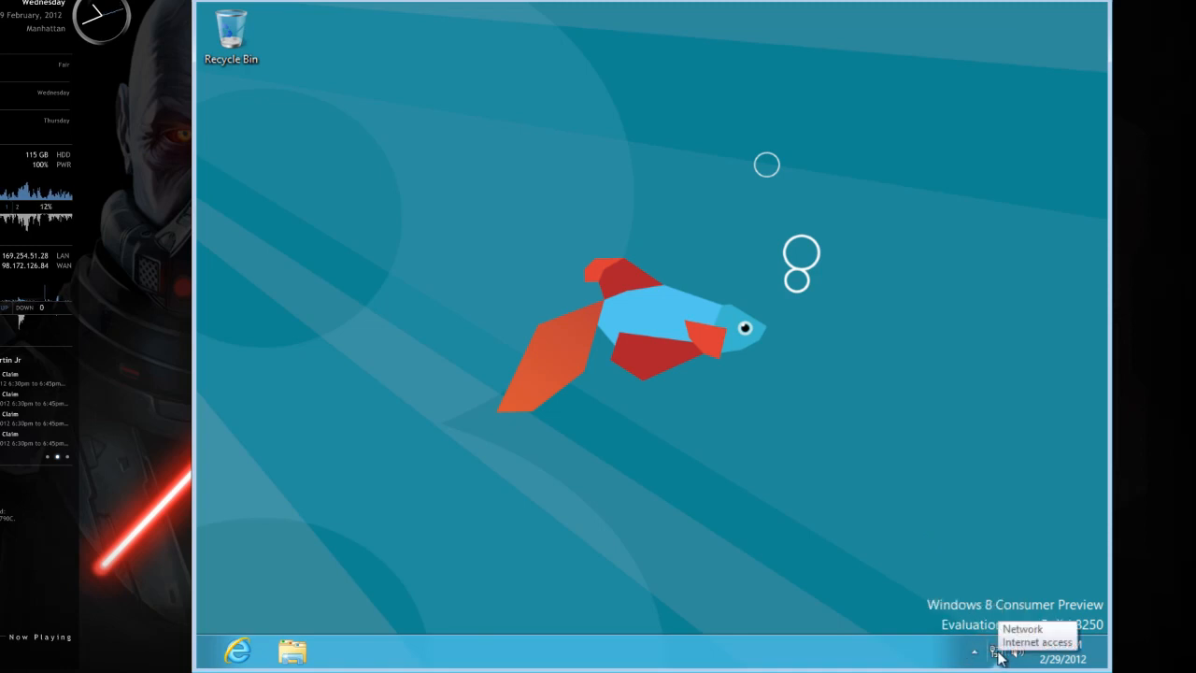
mouse_move(996, 650)
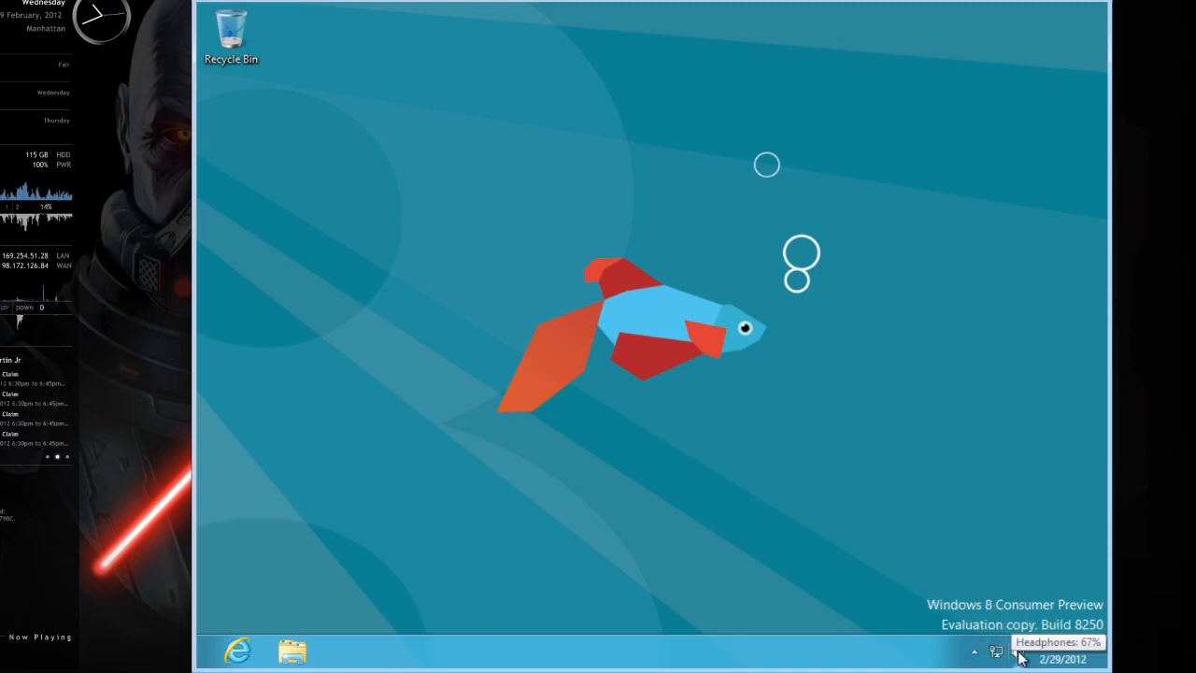
click(1017, 650)
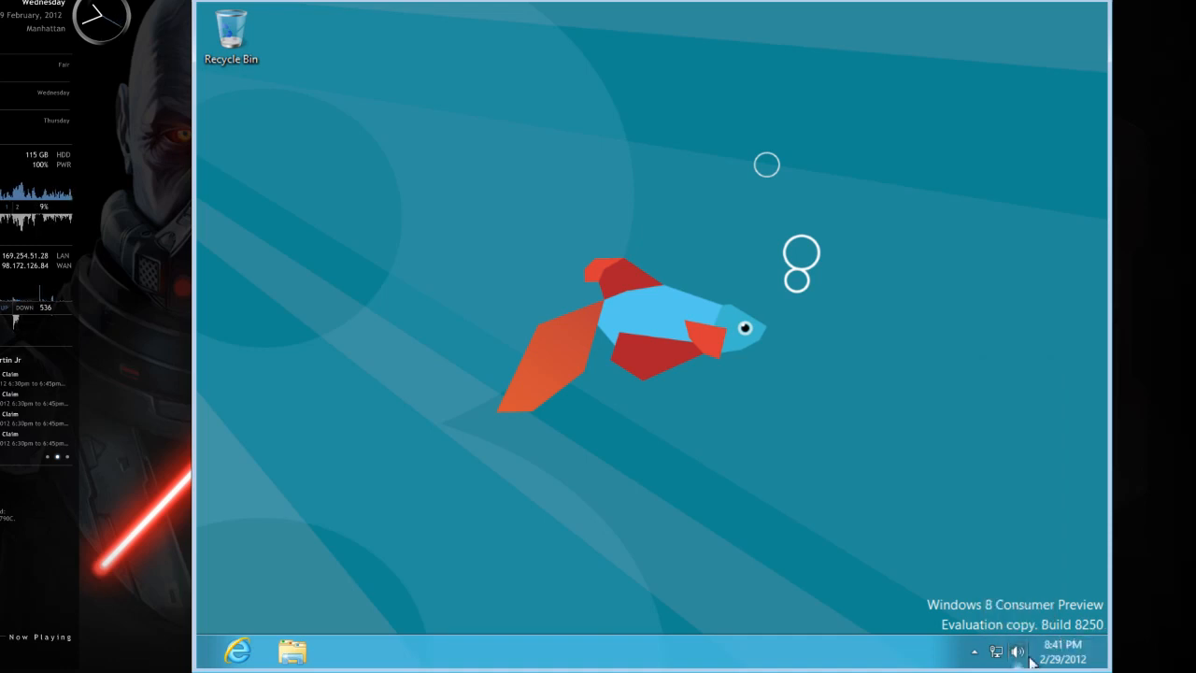
click(1056, 650)
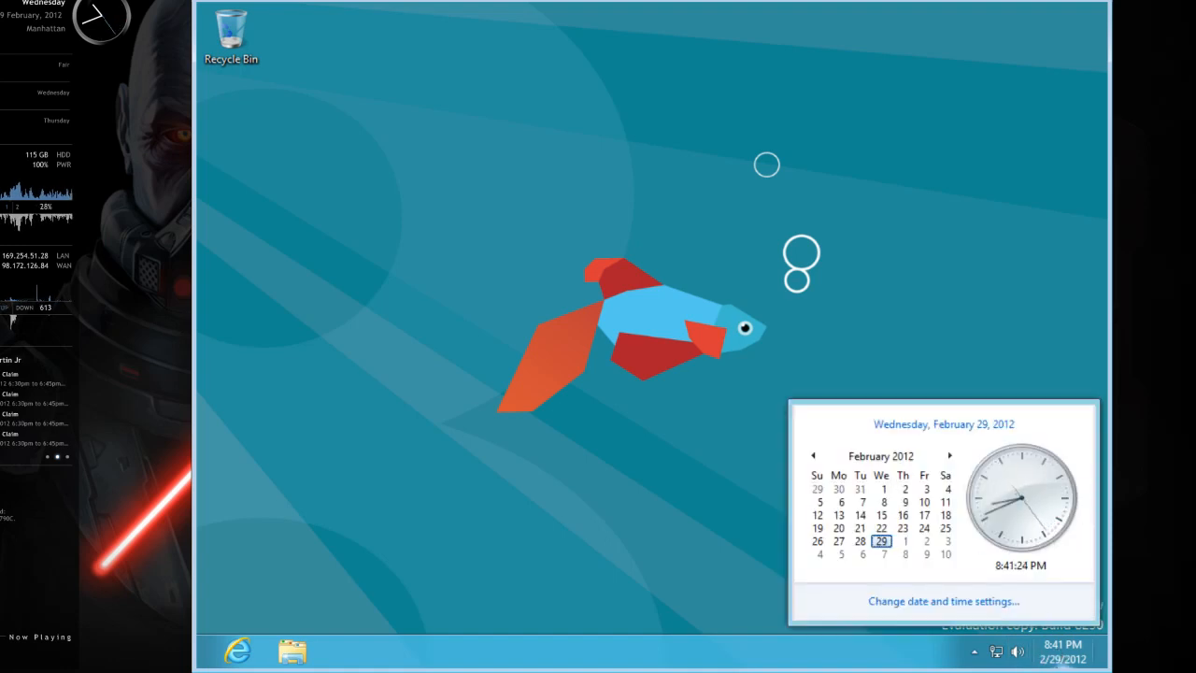
click(888, 654)
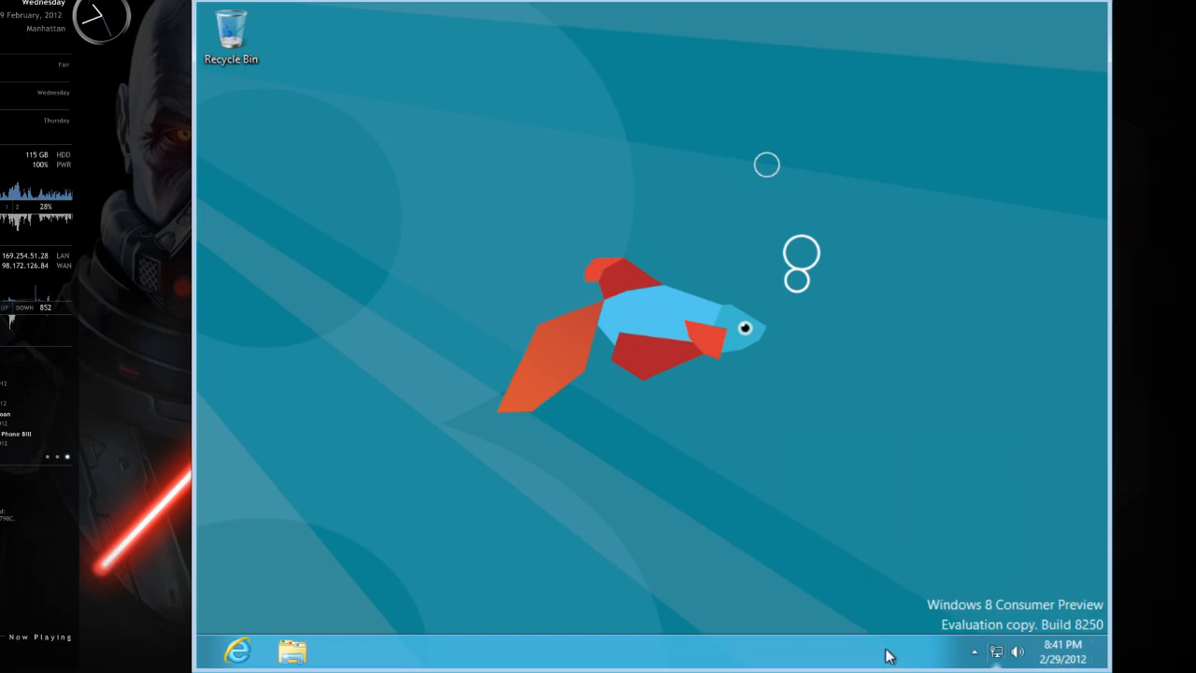
mouse_move(251, 634)
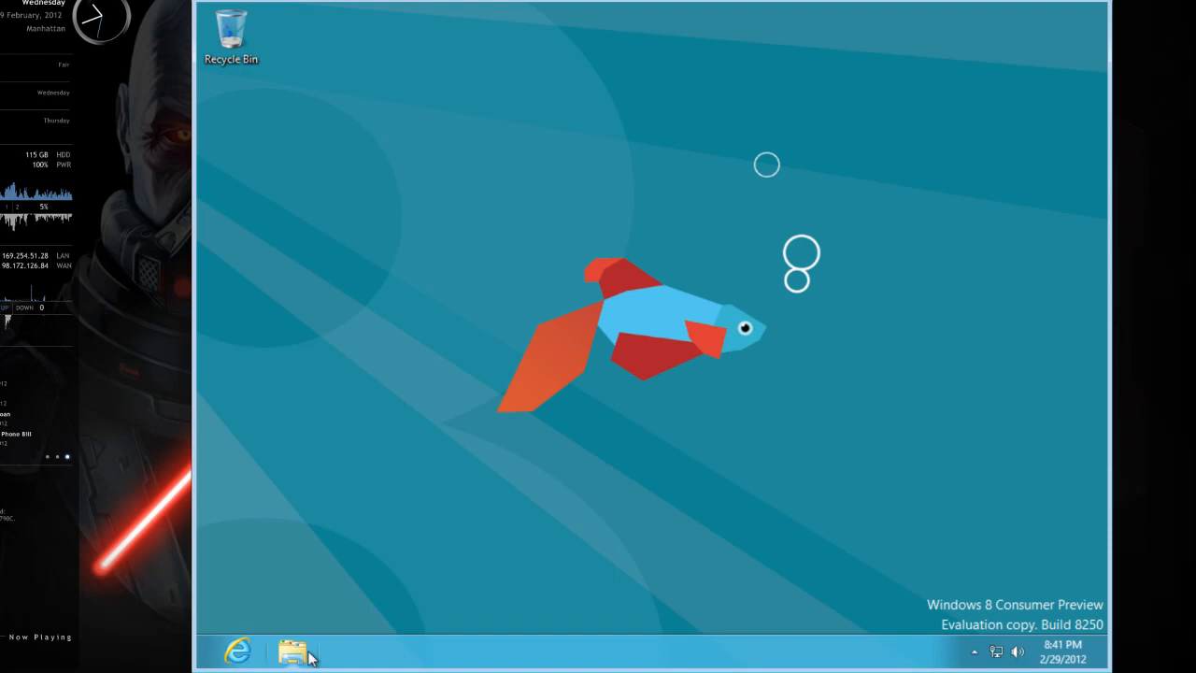
mouse_move(297, 654)
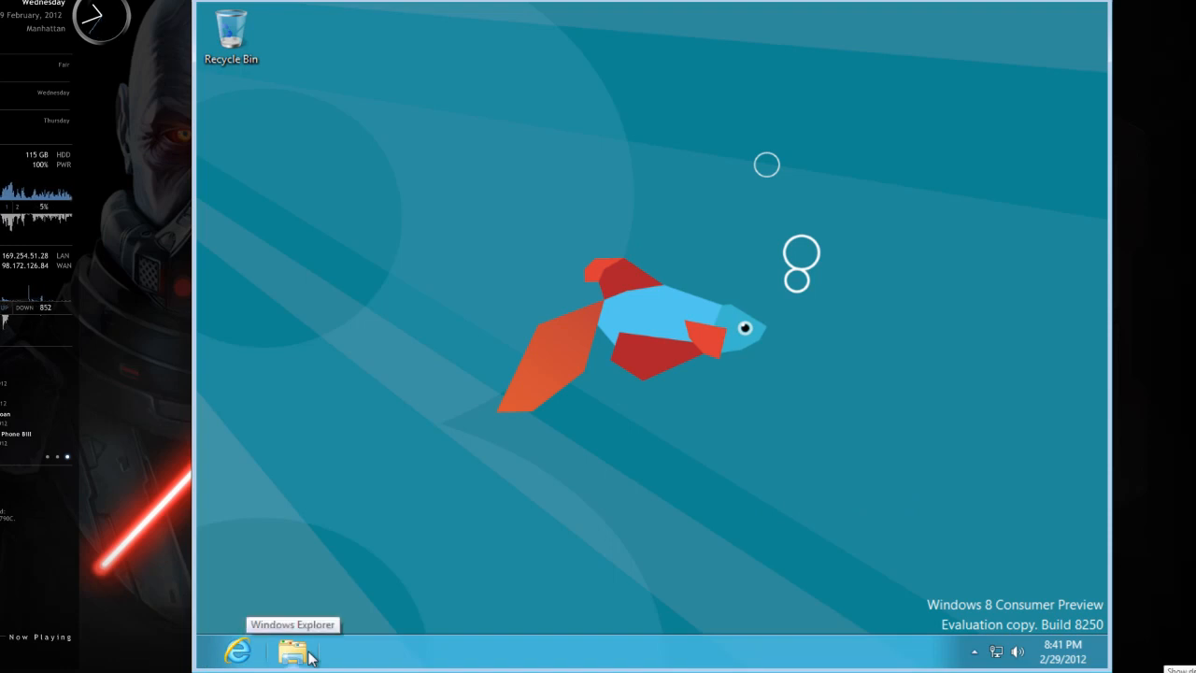
mouse_move(826, 614)
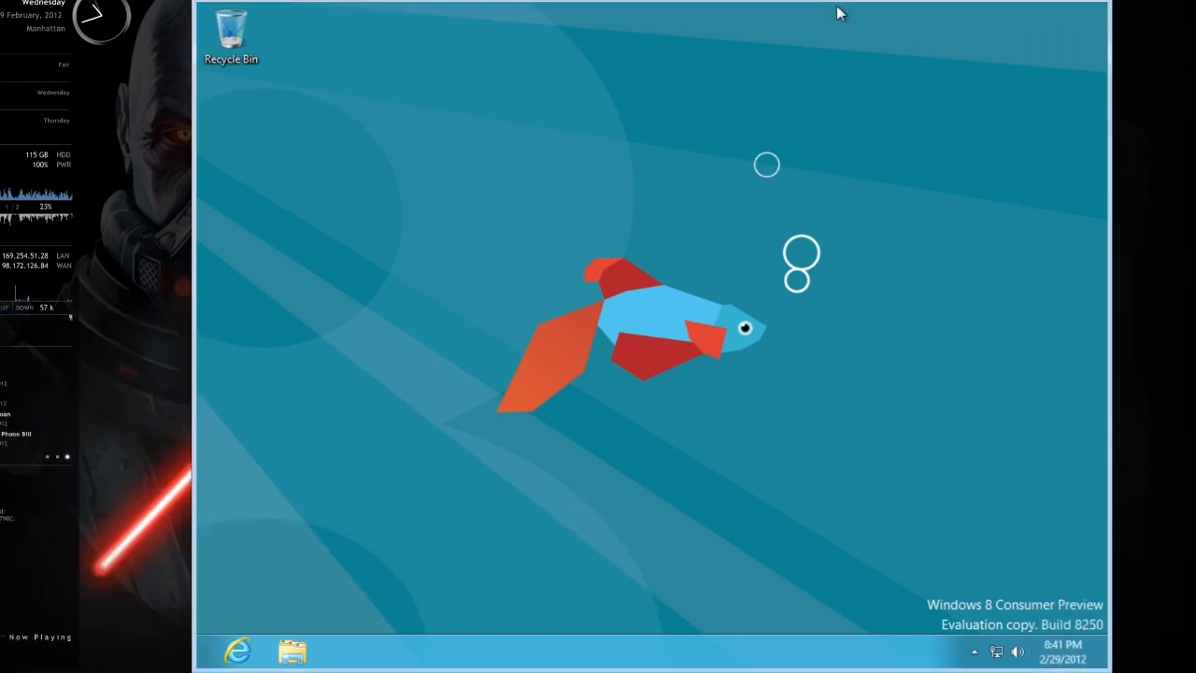
mouse_move(1102, 651)
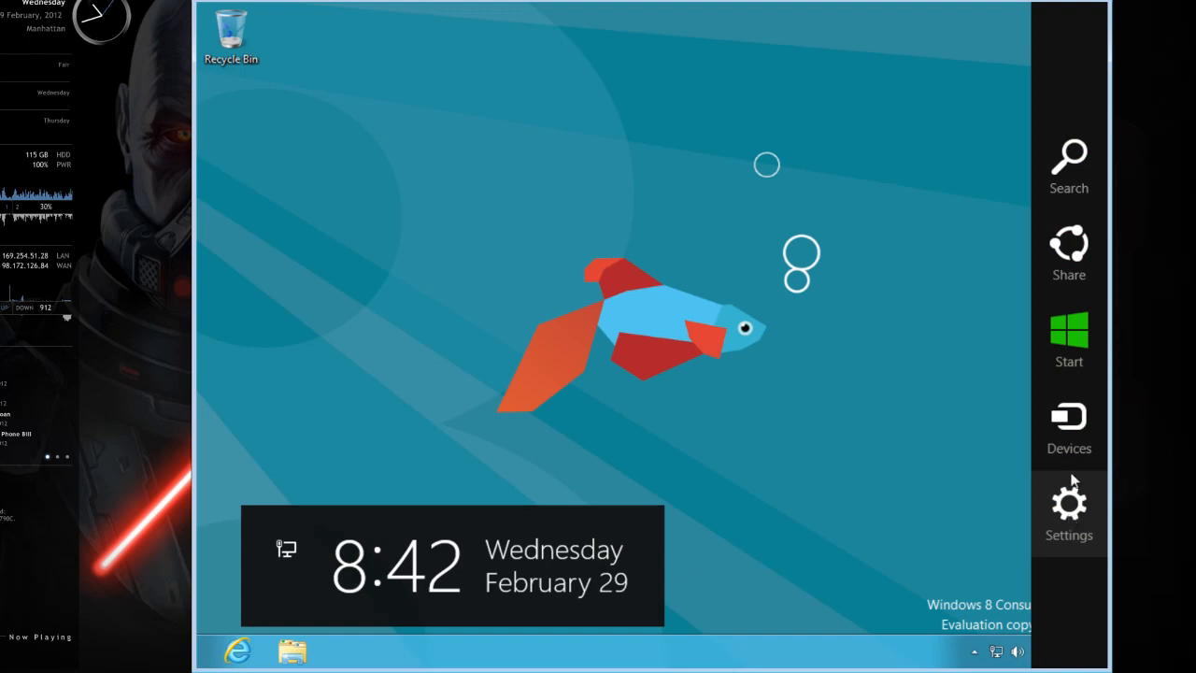
mouse_move(1069, 429)
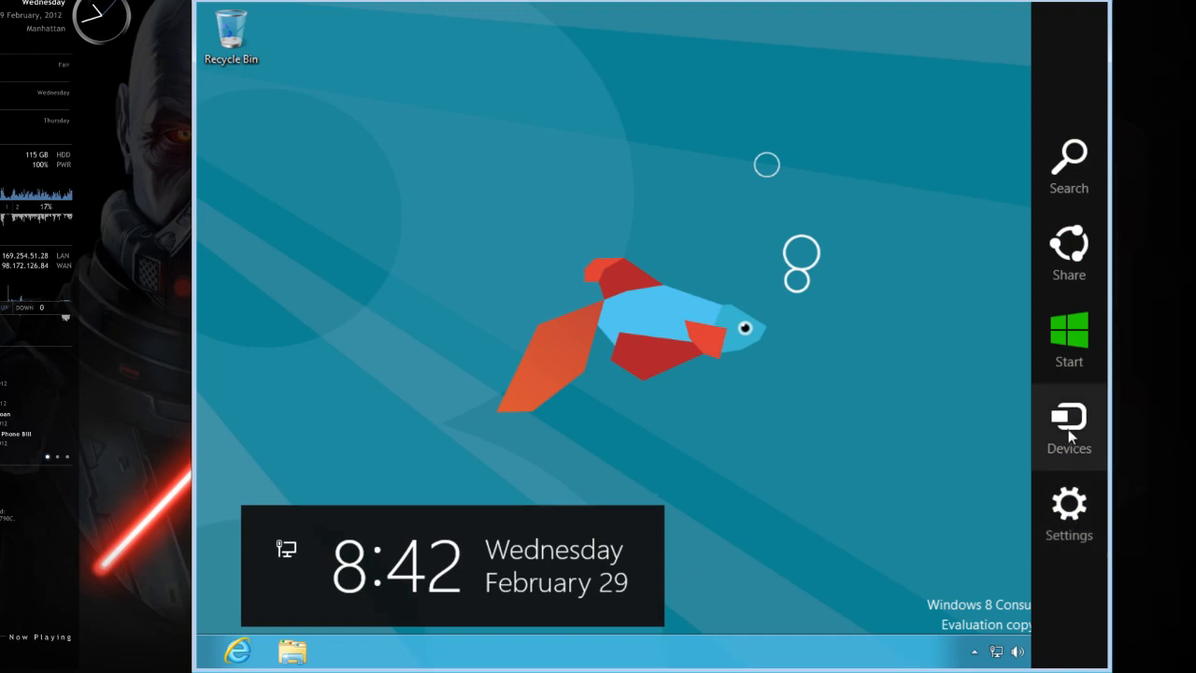
mouse_move(1069, 318)
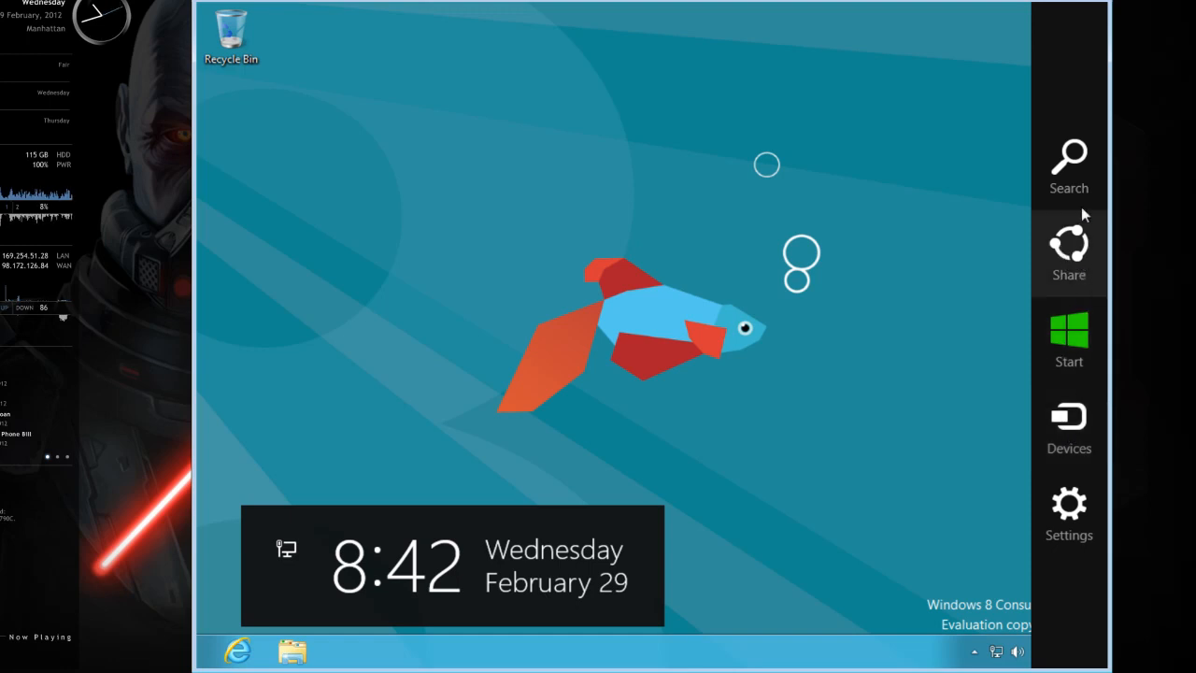
mouse_move(1068, 341)
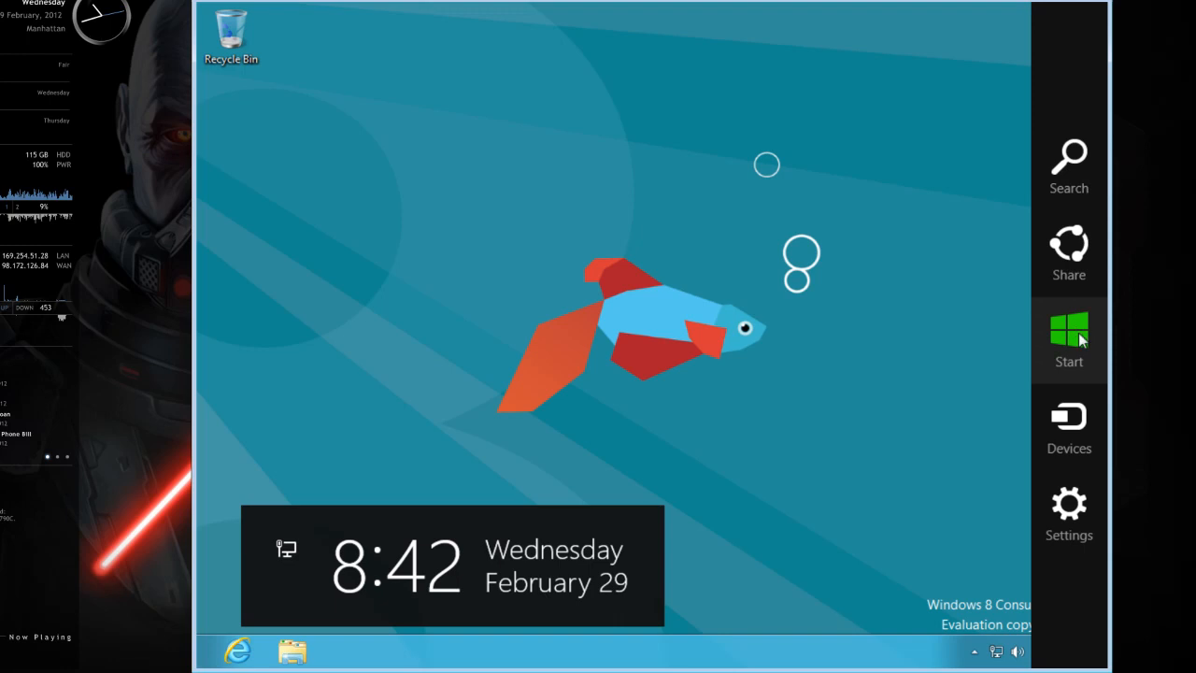
Return to the Start screen via the Start charm
click(1069, 336)
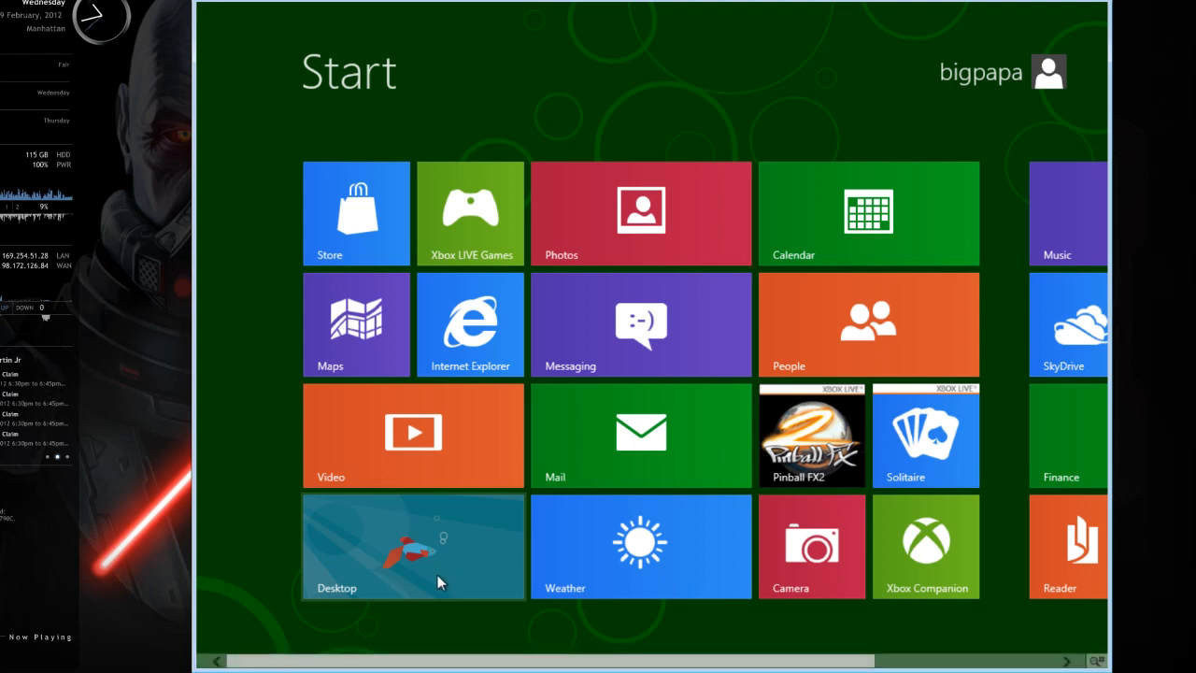
mouse_move(476, 284)
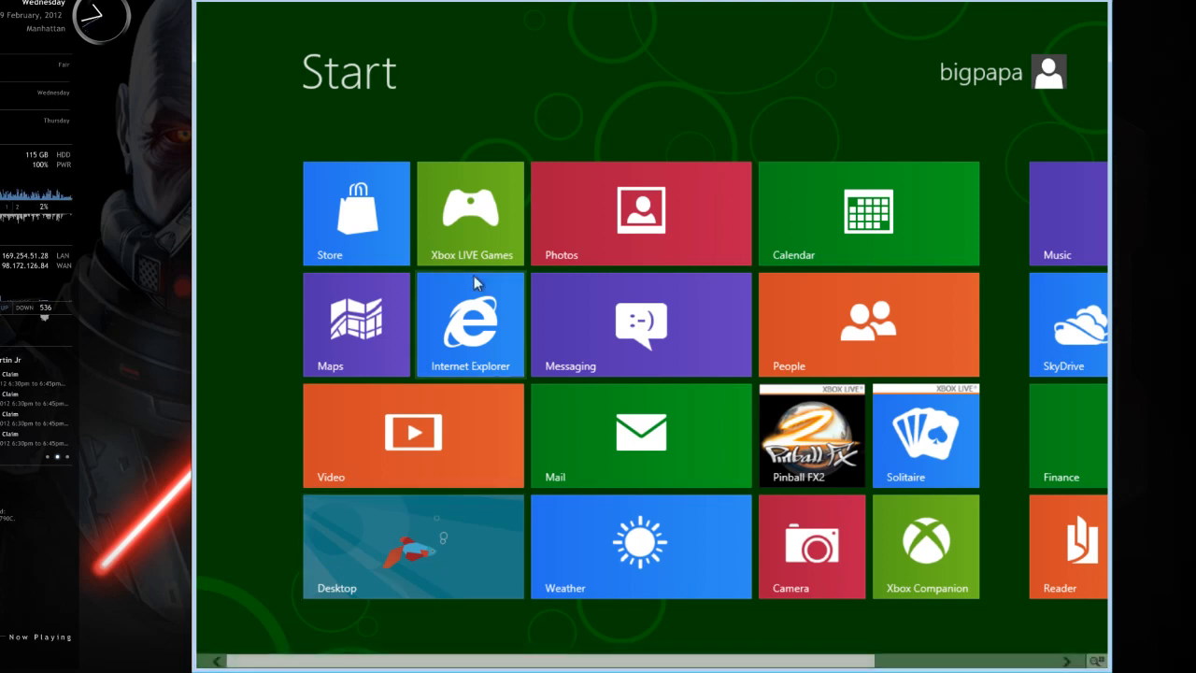
mouse_move(490, 321)
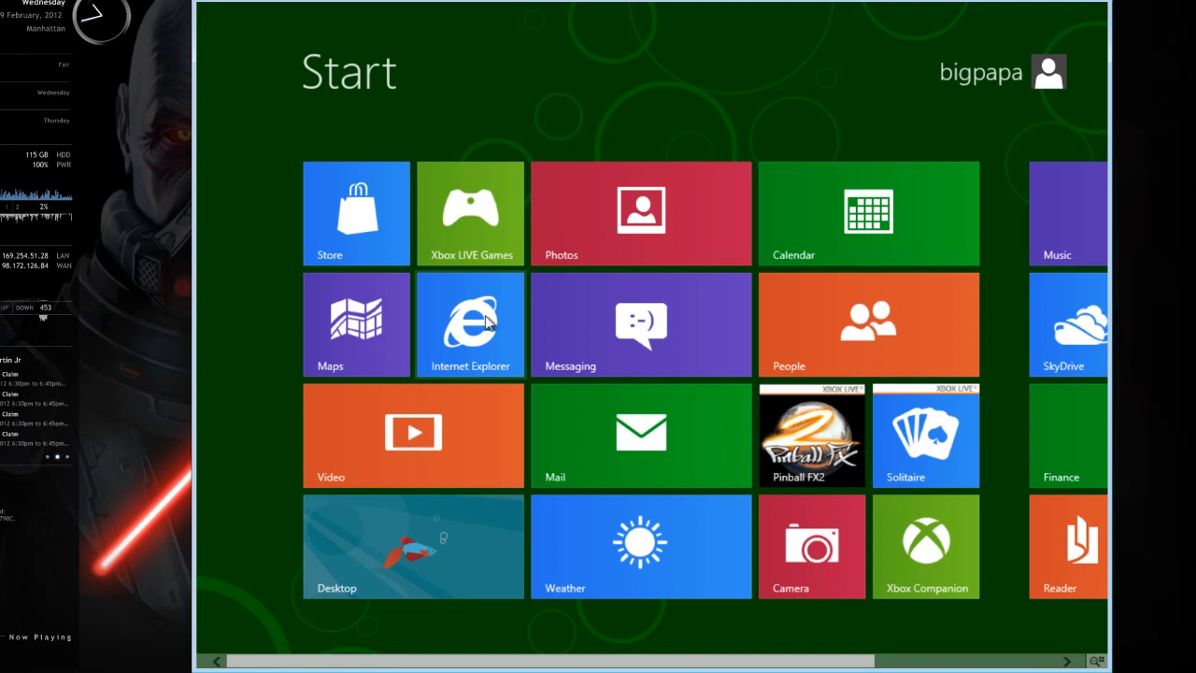
Launch Metro Internet Explorer and reveal its tab strip and app bar over Bing
click(471, 325)
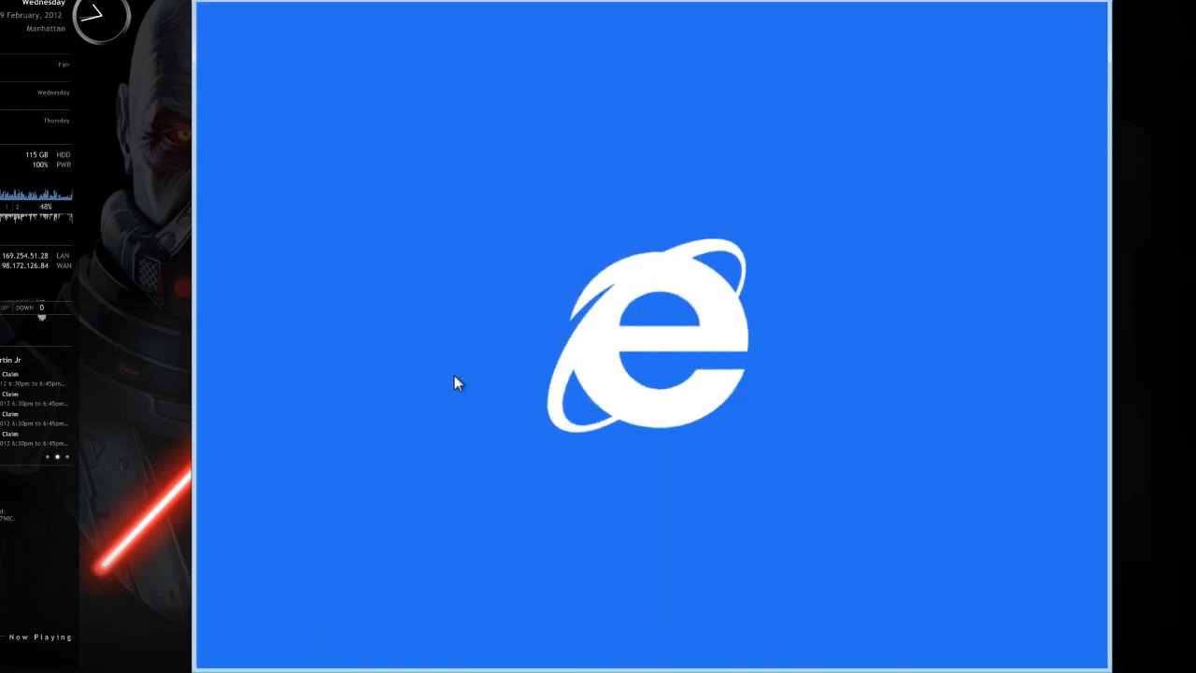
mouse_move(467, 413)
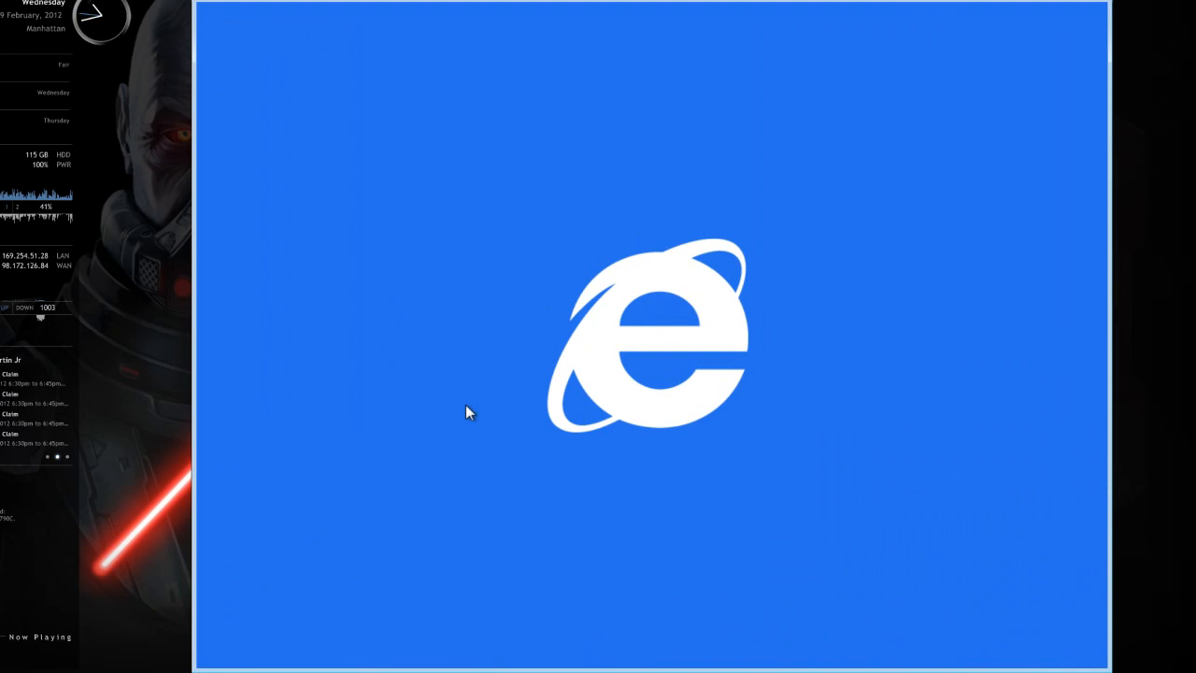
mouse_move(471, 421)
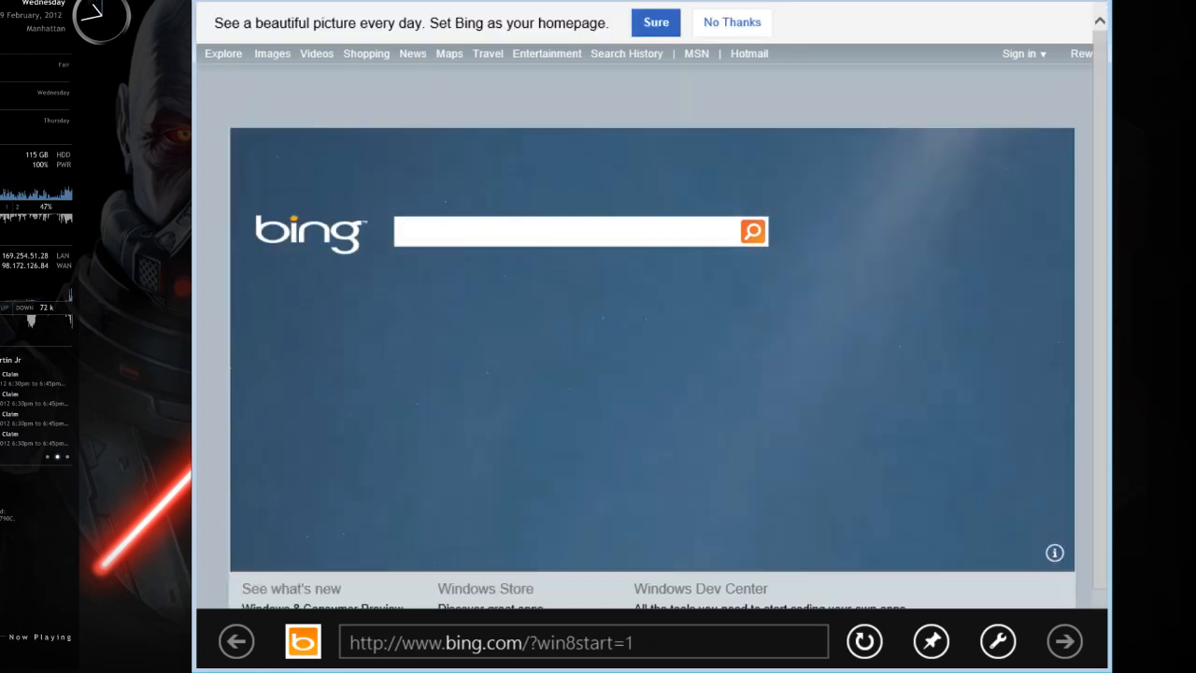
click(560, 232)
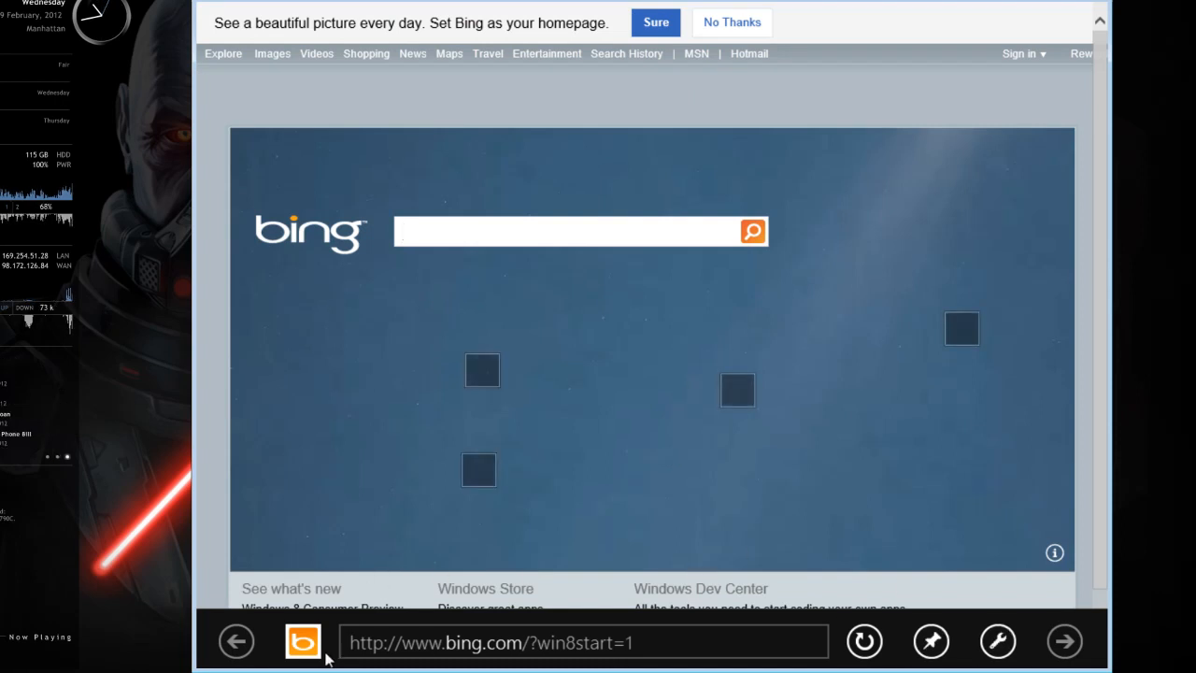
mouse_move(476, 46)
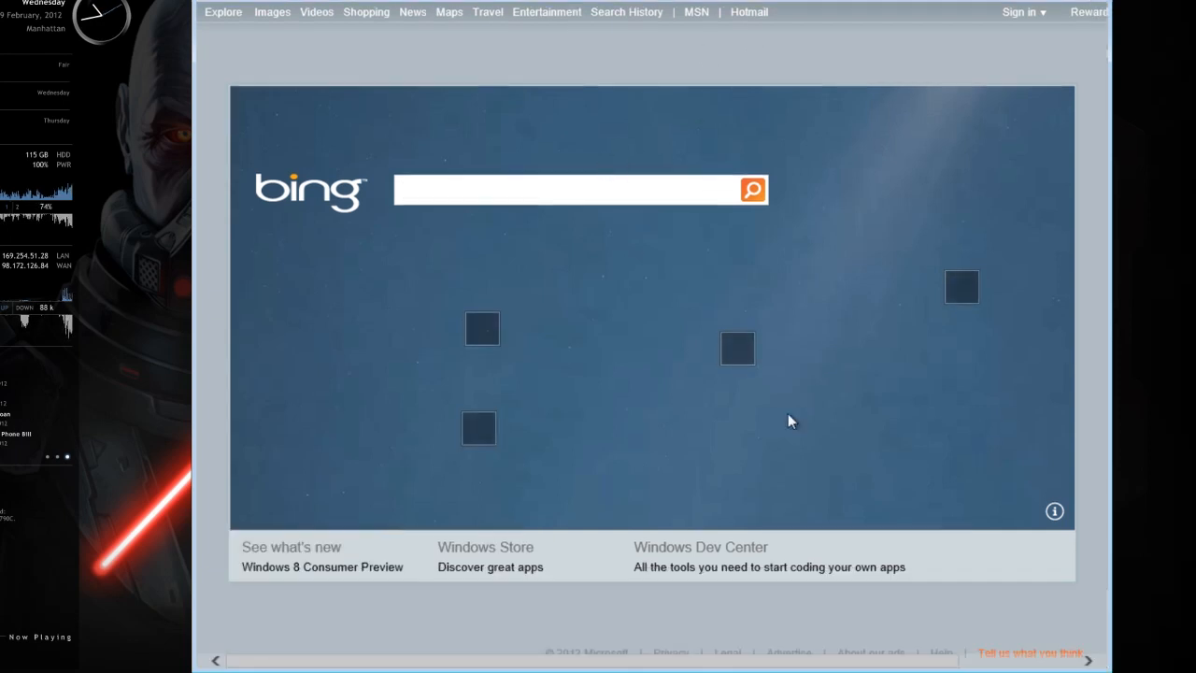
mouse_move(960, 35)
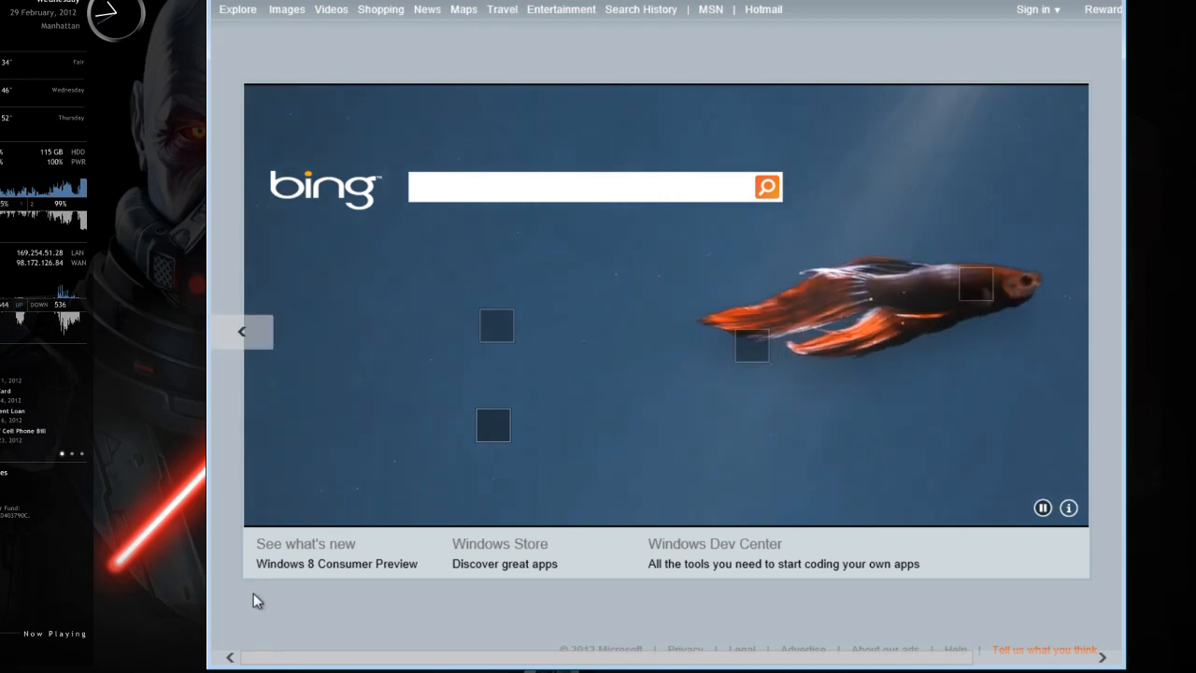
mouse_move(389, 655)
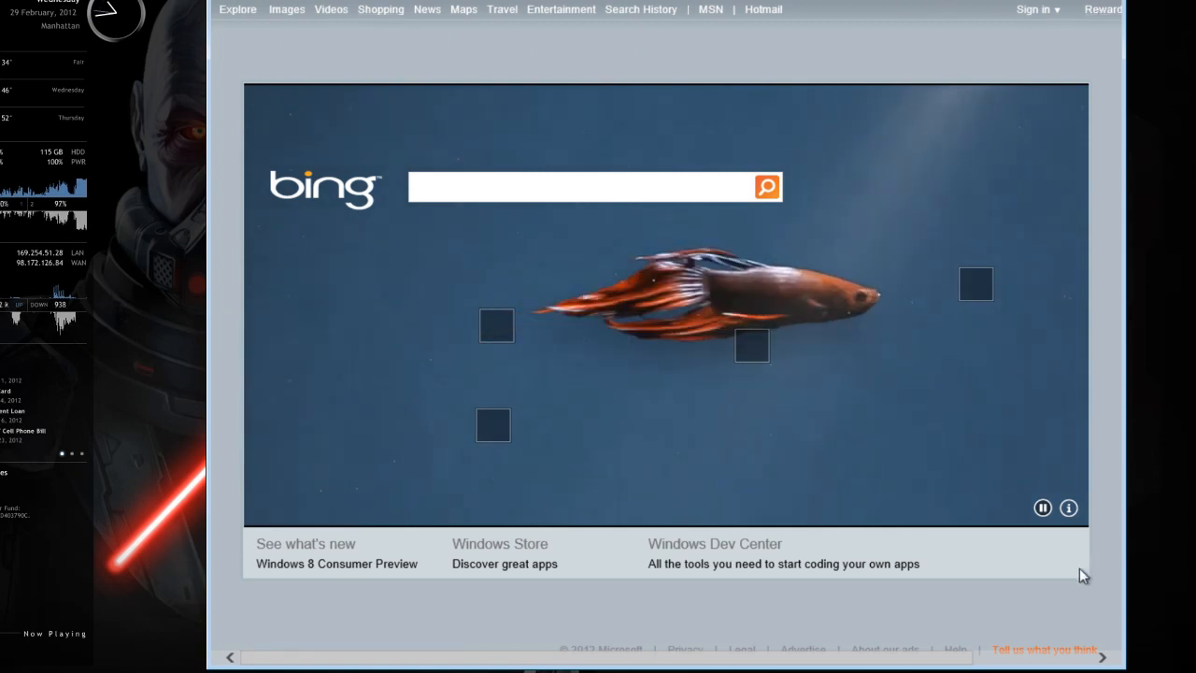
mouse_move(1080, 52)
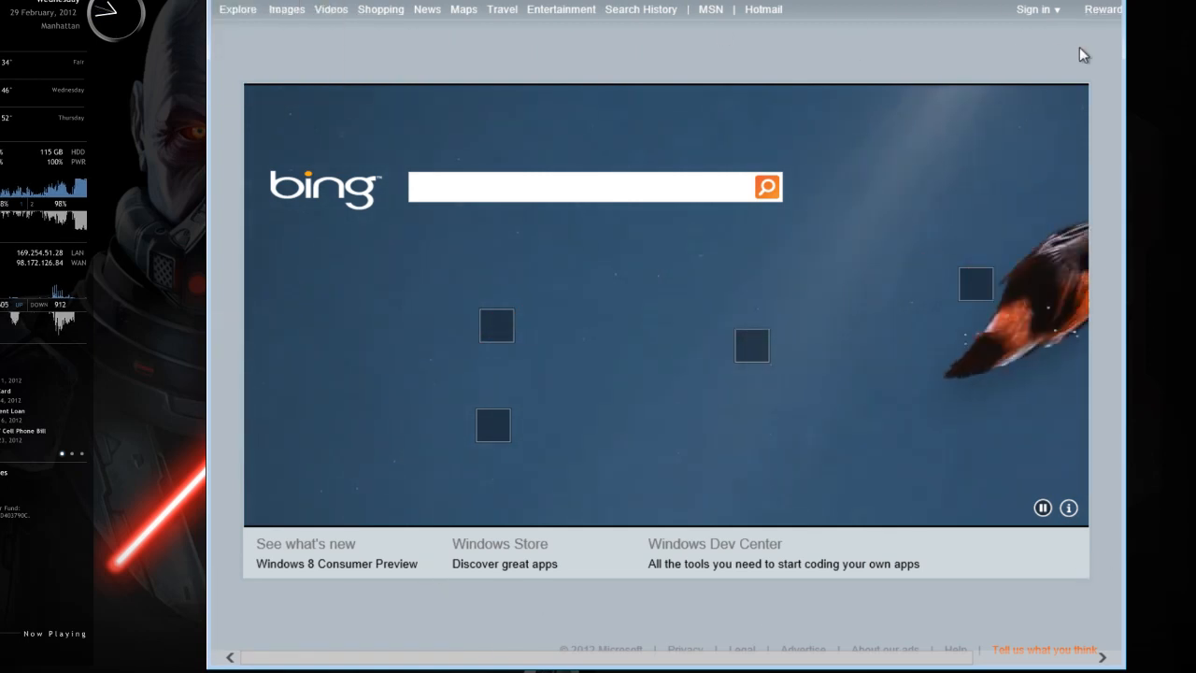
mouse_move(1073, 47)
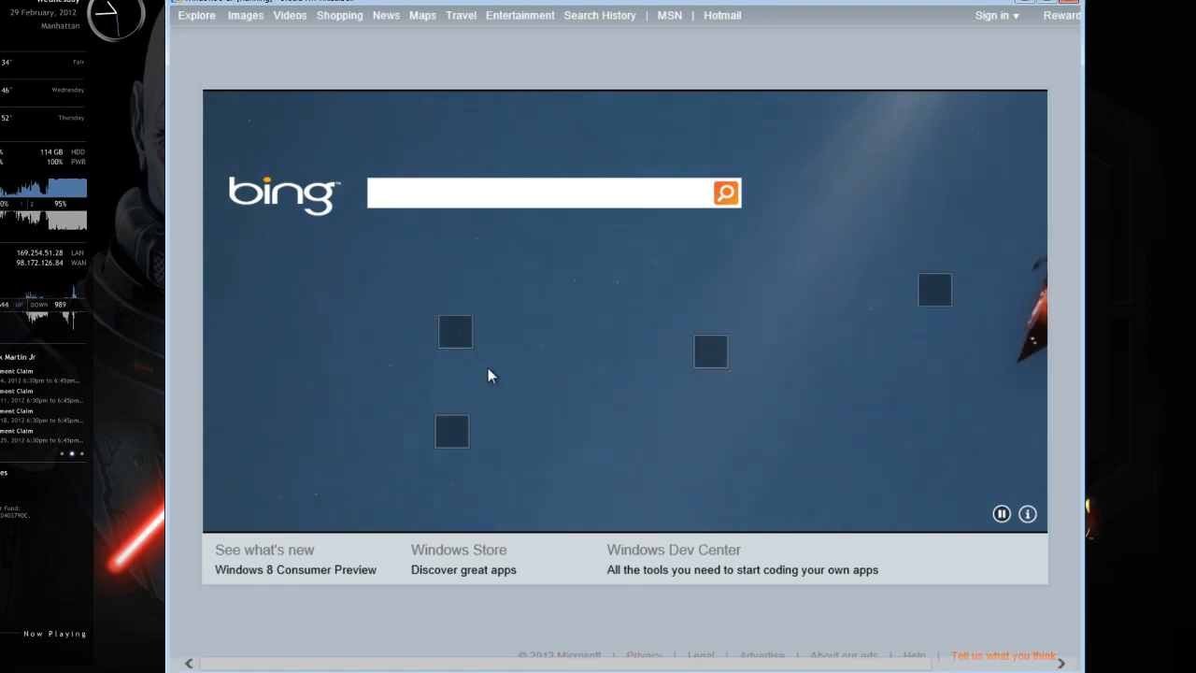
mouse_move(826, 635)
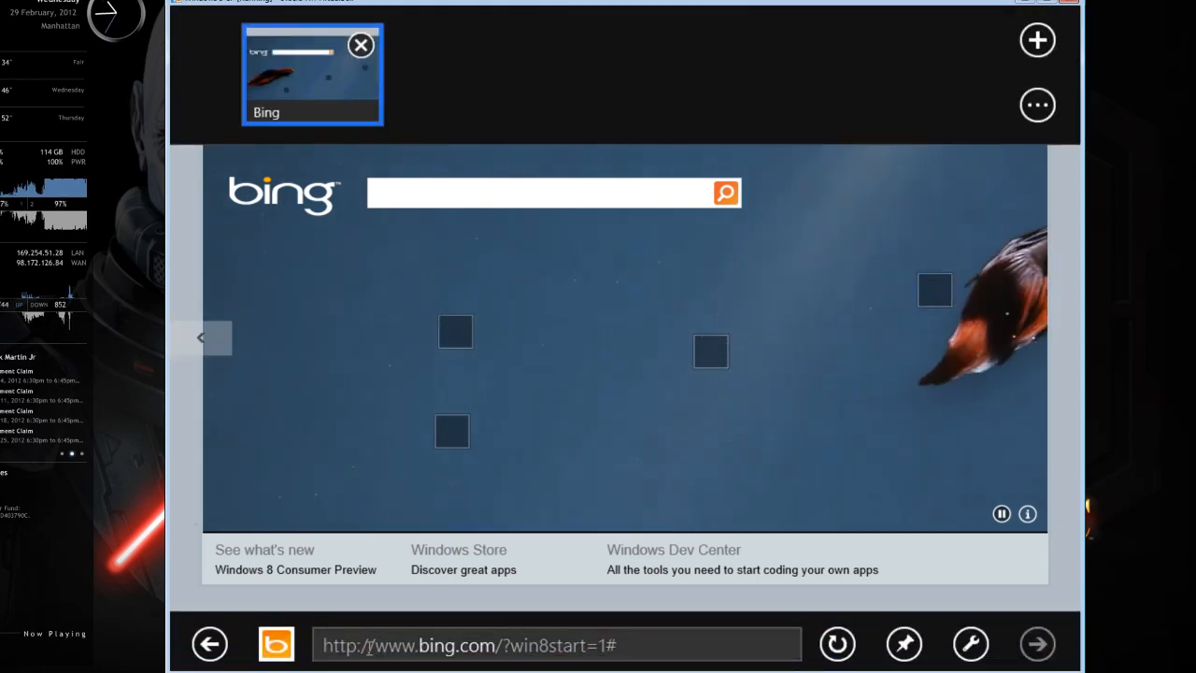
Show the frequent sites list, go back, and open a new blank browser tab
click(557, 643)
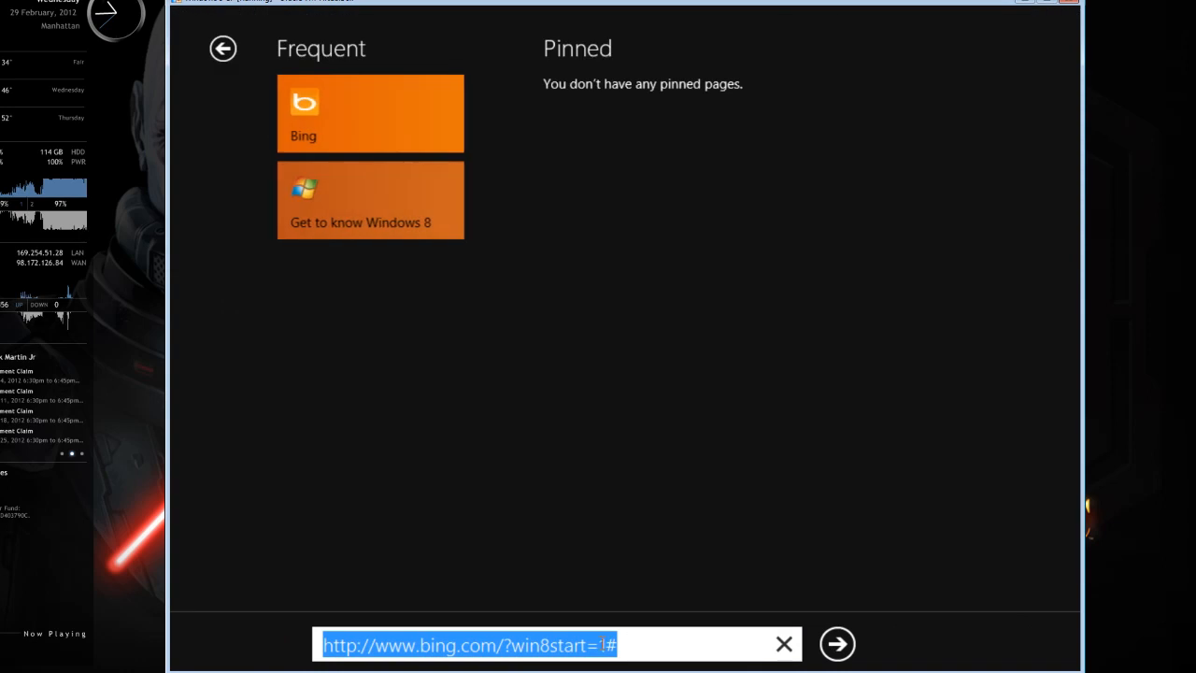
mouse_move(224, 49)
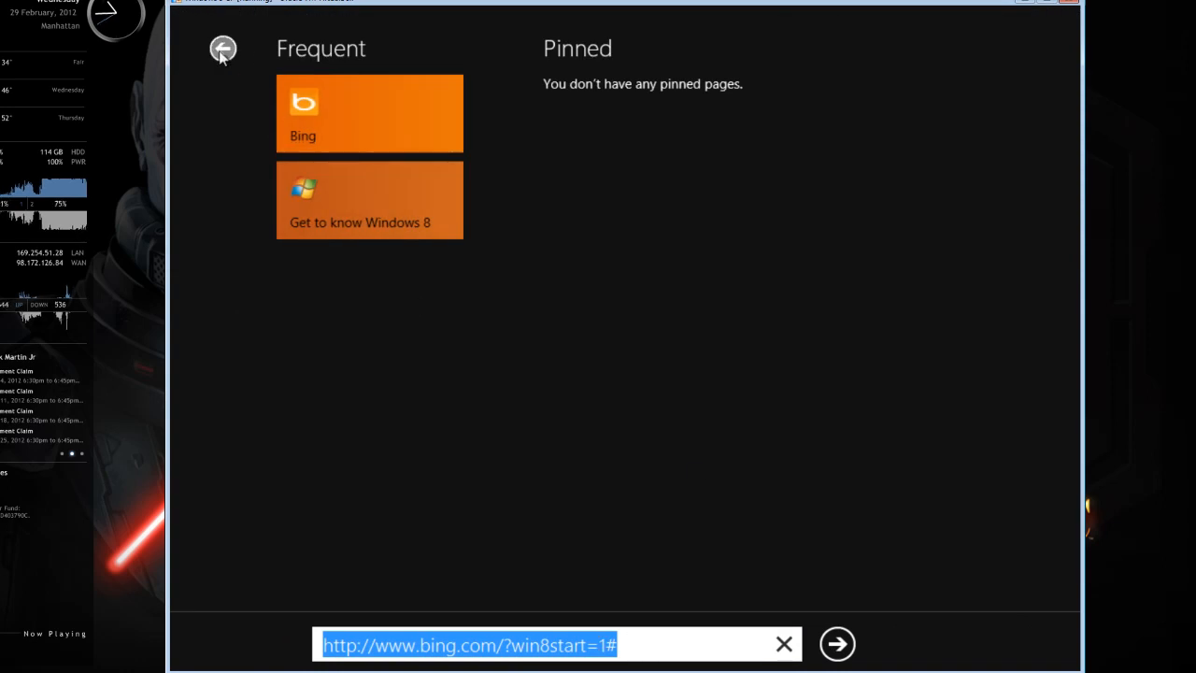
click(837, 643)
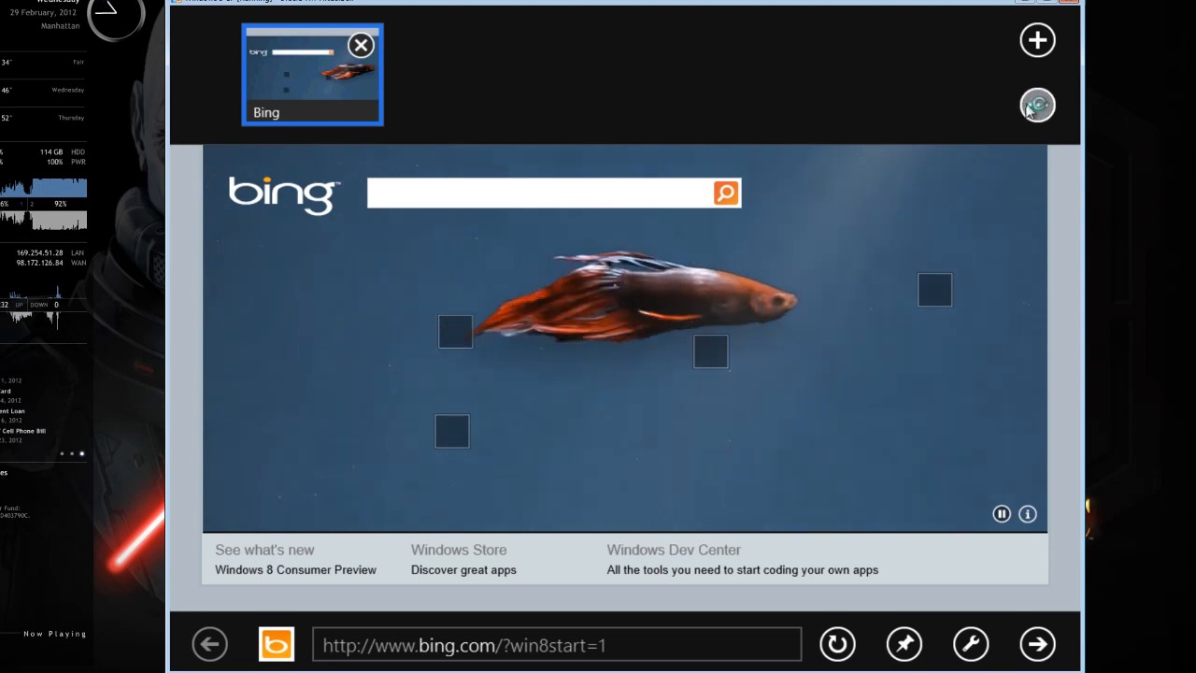
click(1037, 105)
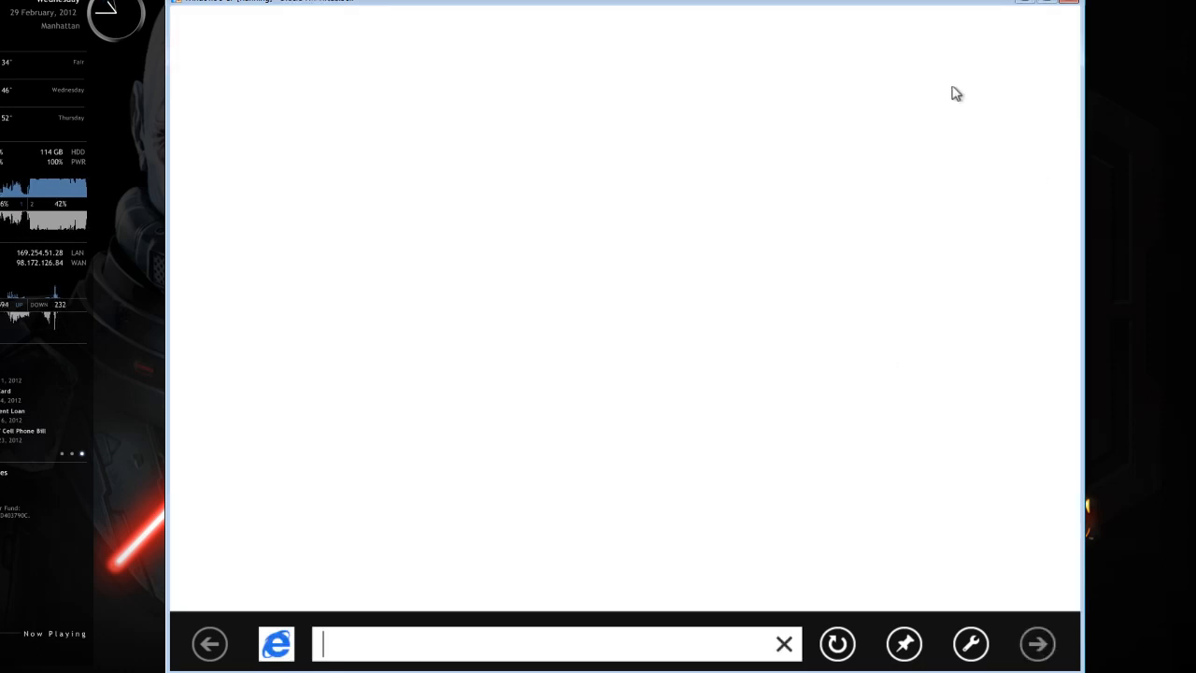
mouse_move(400, 407)
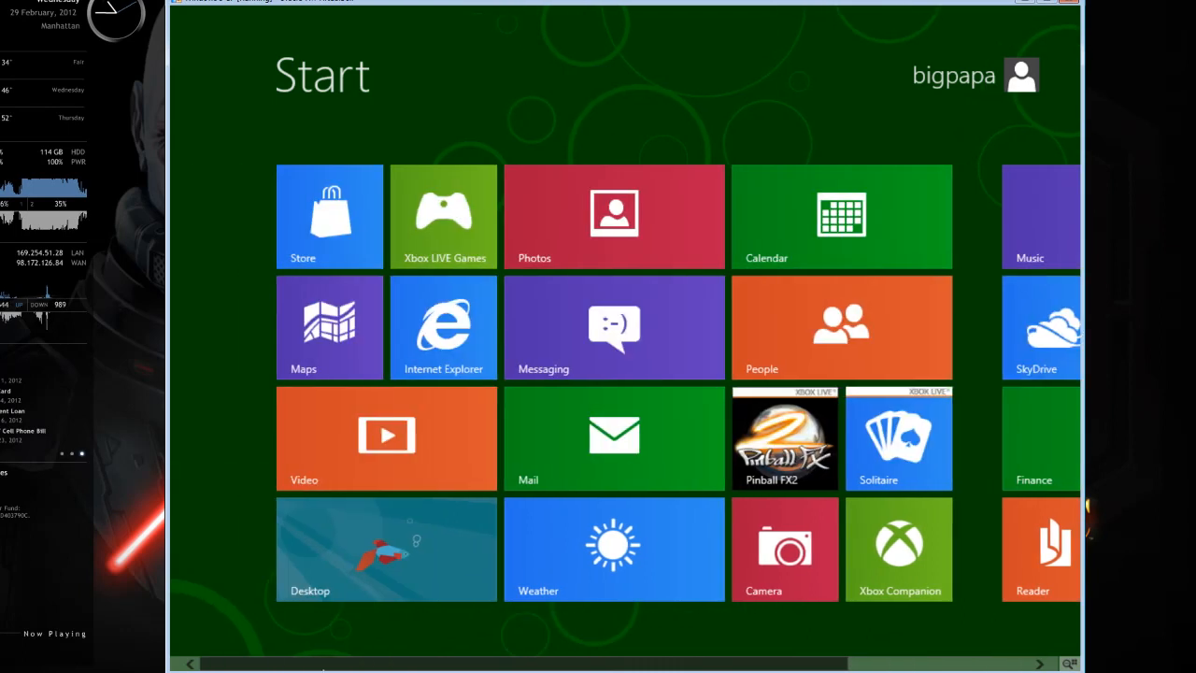
Launch Calendar and cancel its Microsoft account sign-in prompt
click(841, 217)
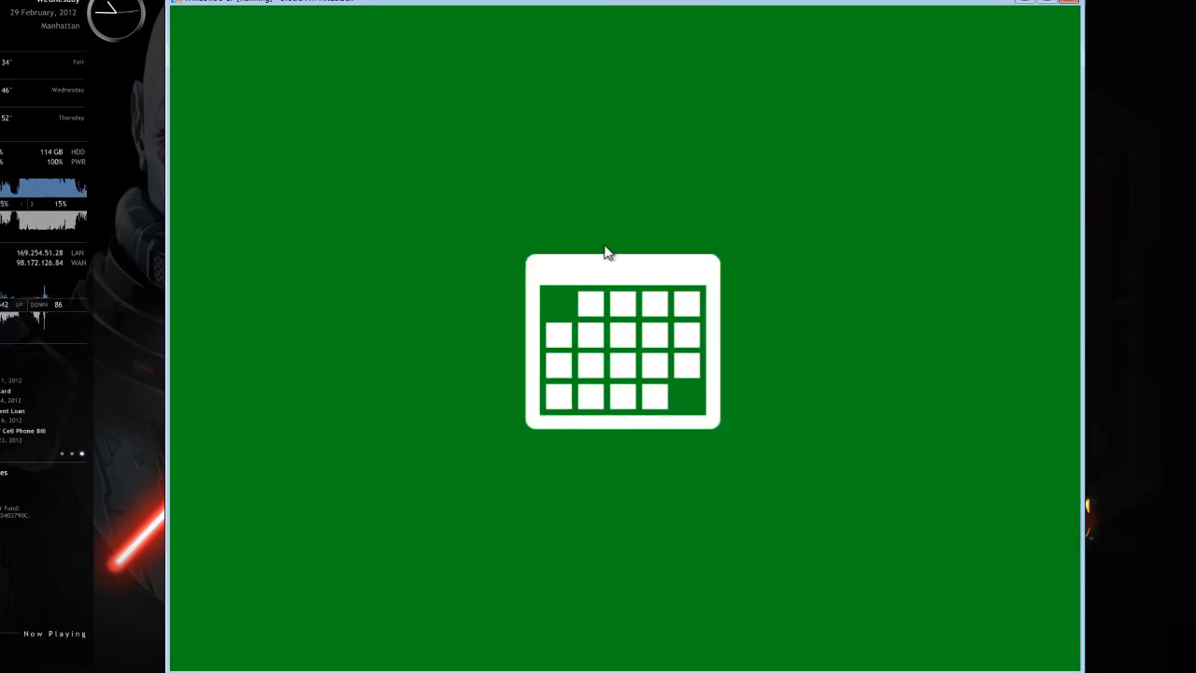
mouse_move(598, 370)
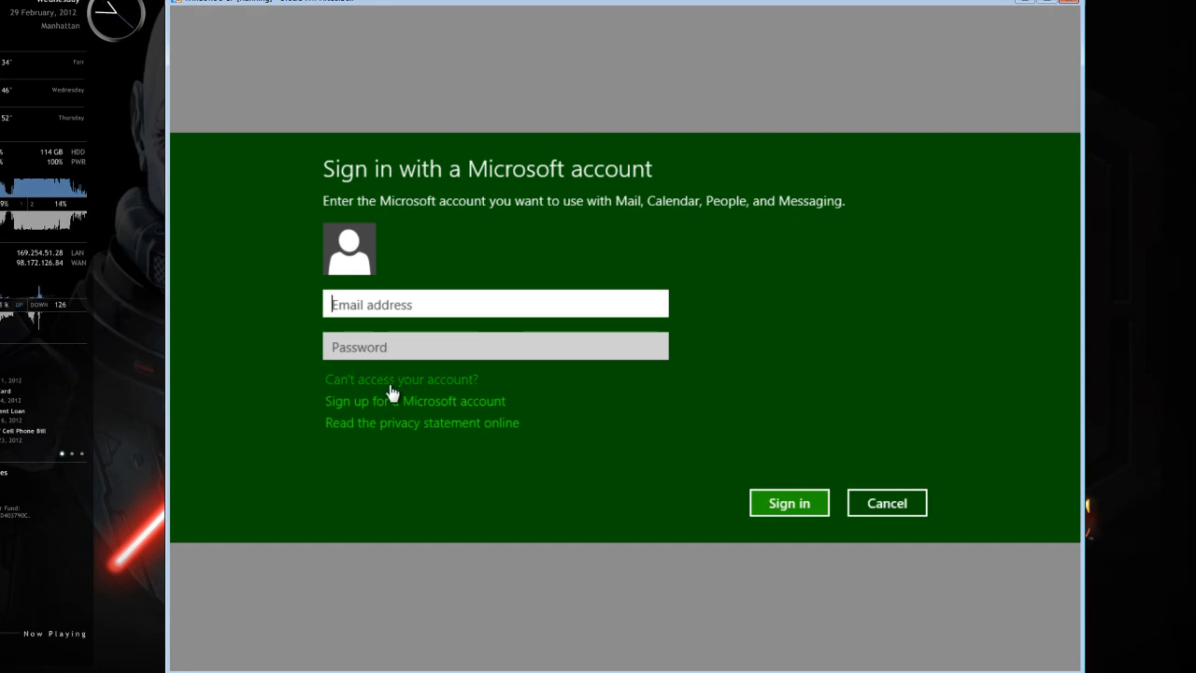
mouse_move(886, 502)
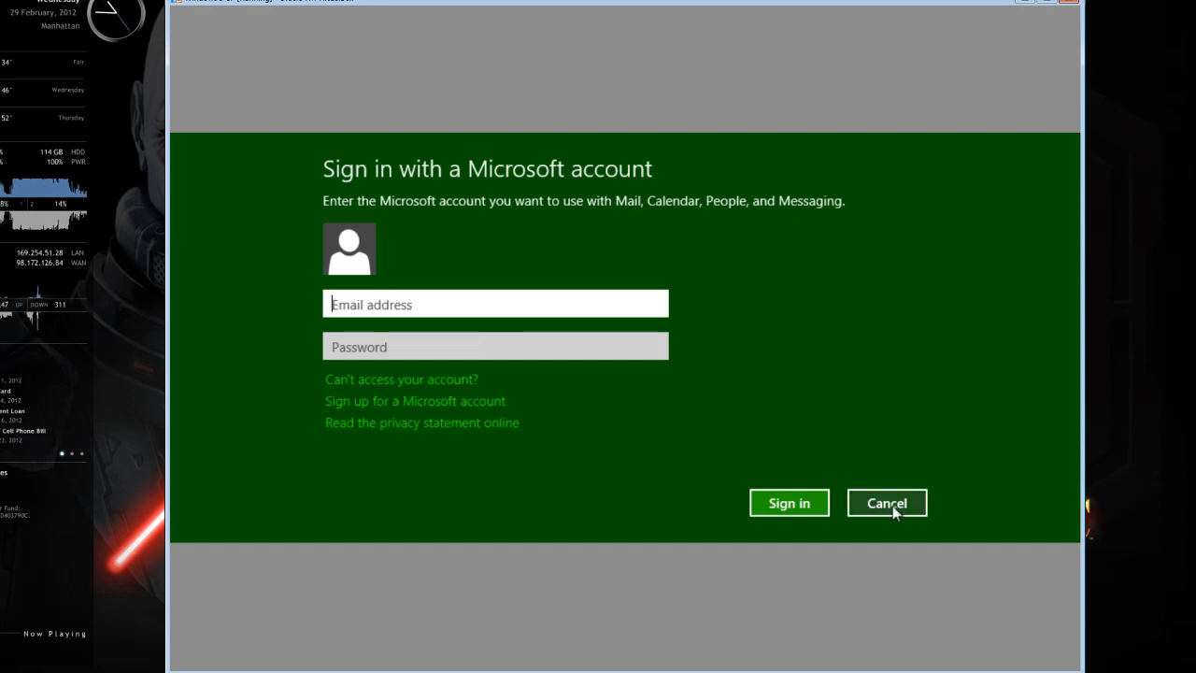
click(886, 503)
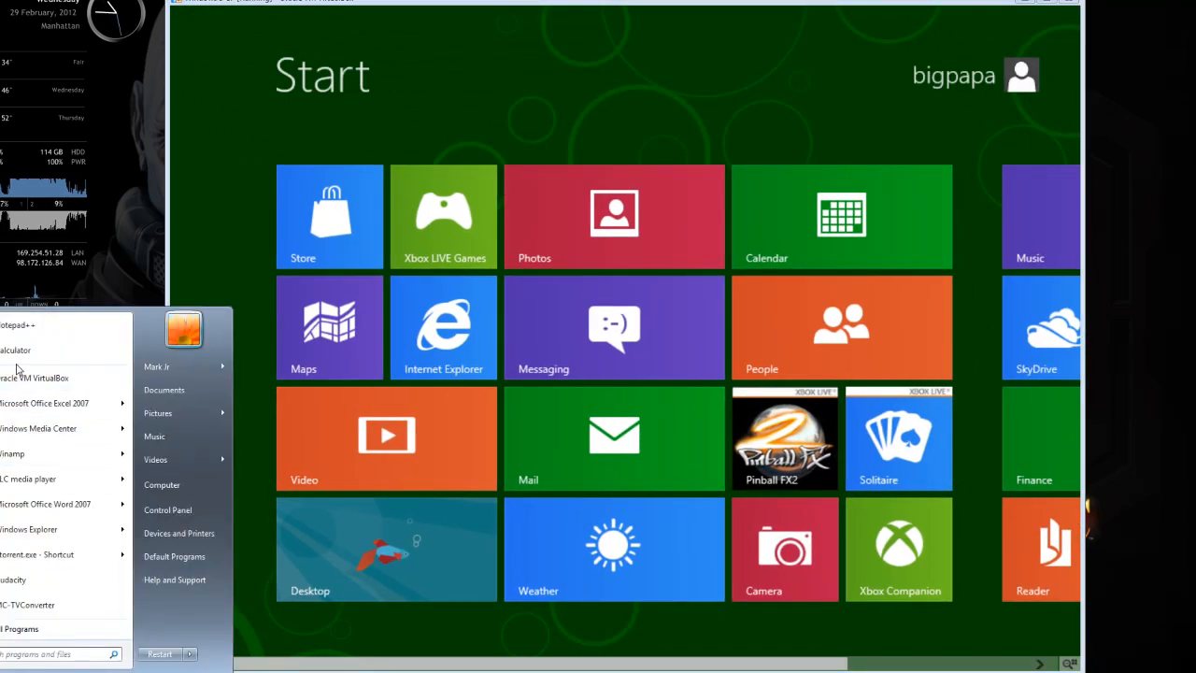
click(15, 349)
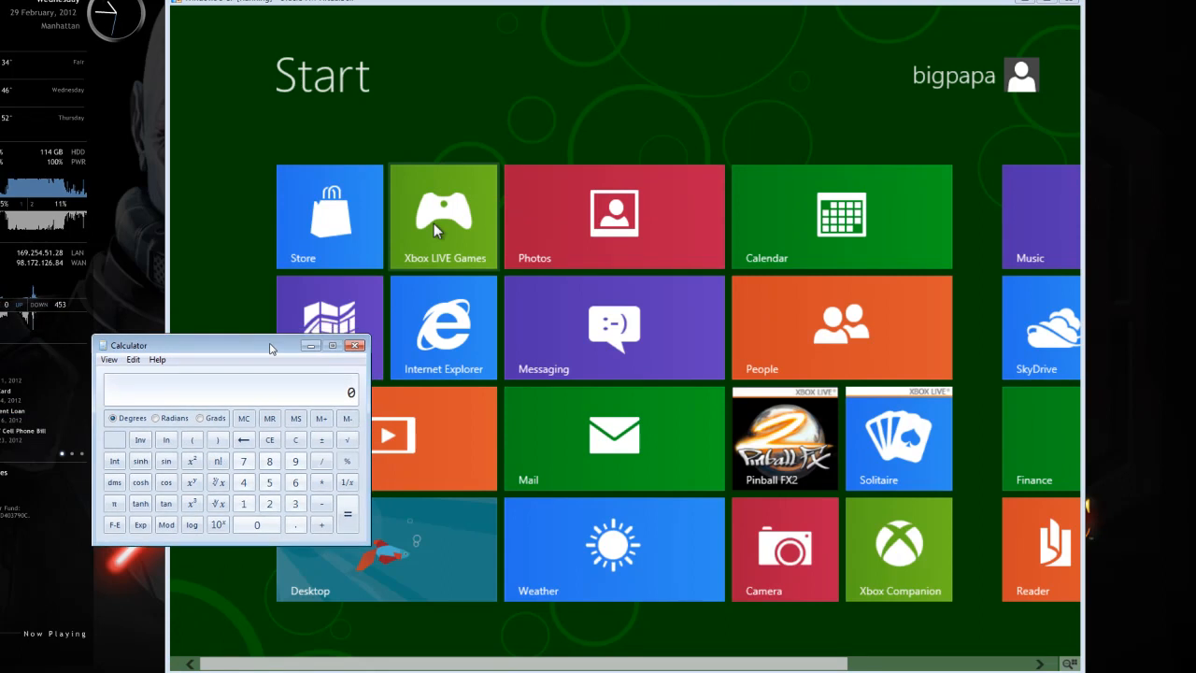
click(355, 344)
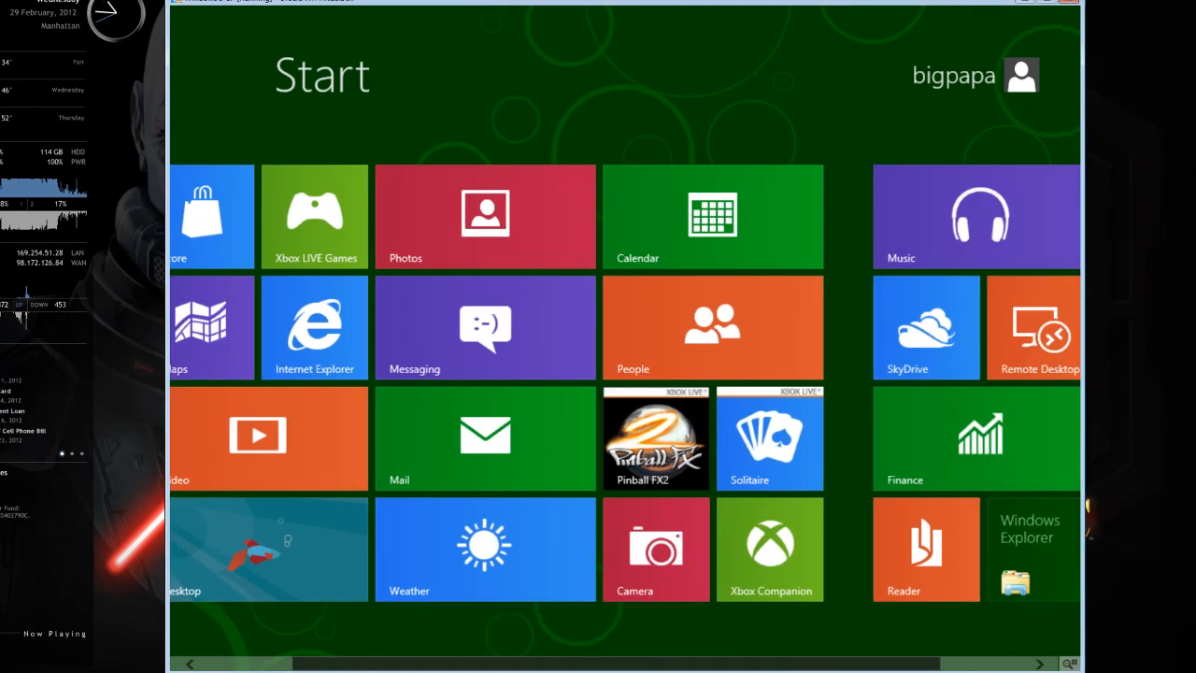
scroll(right, 3)
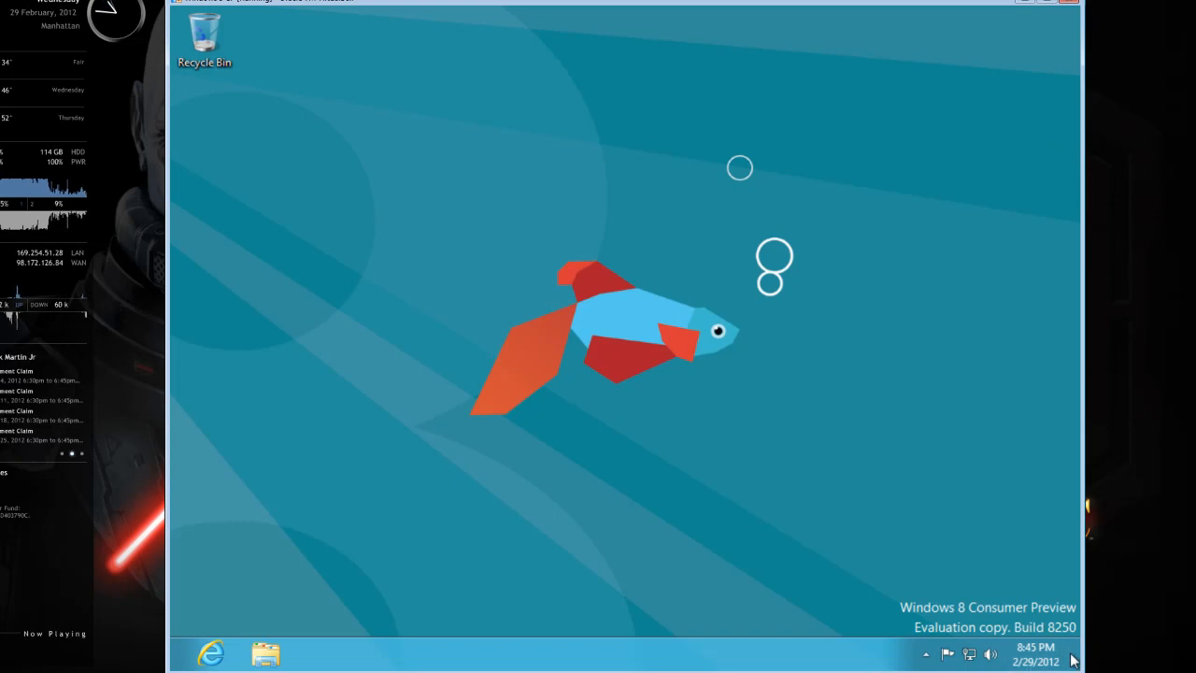
mouse_move(841, 460)
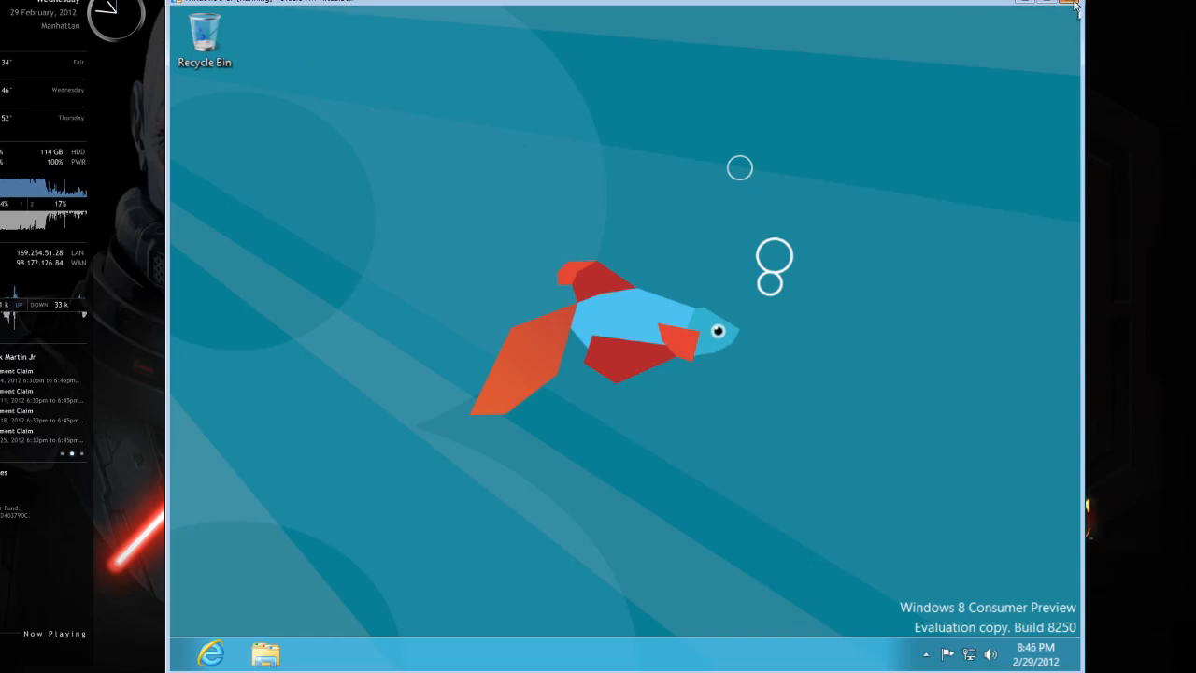
Send the shutdown signal so the Windows 8 CP machine powers off
click(1073, 1)
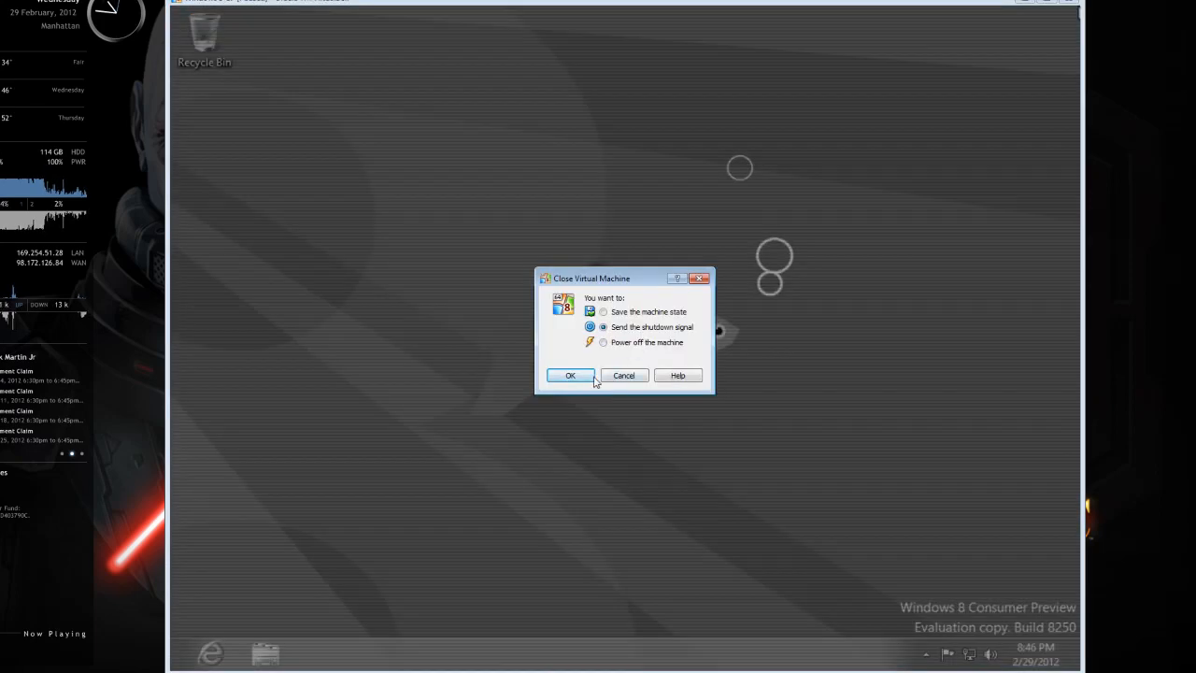
click(570, 373)
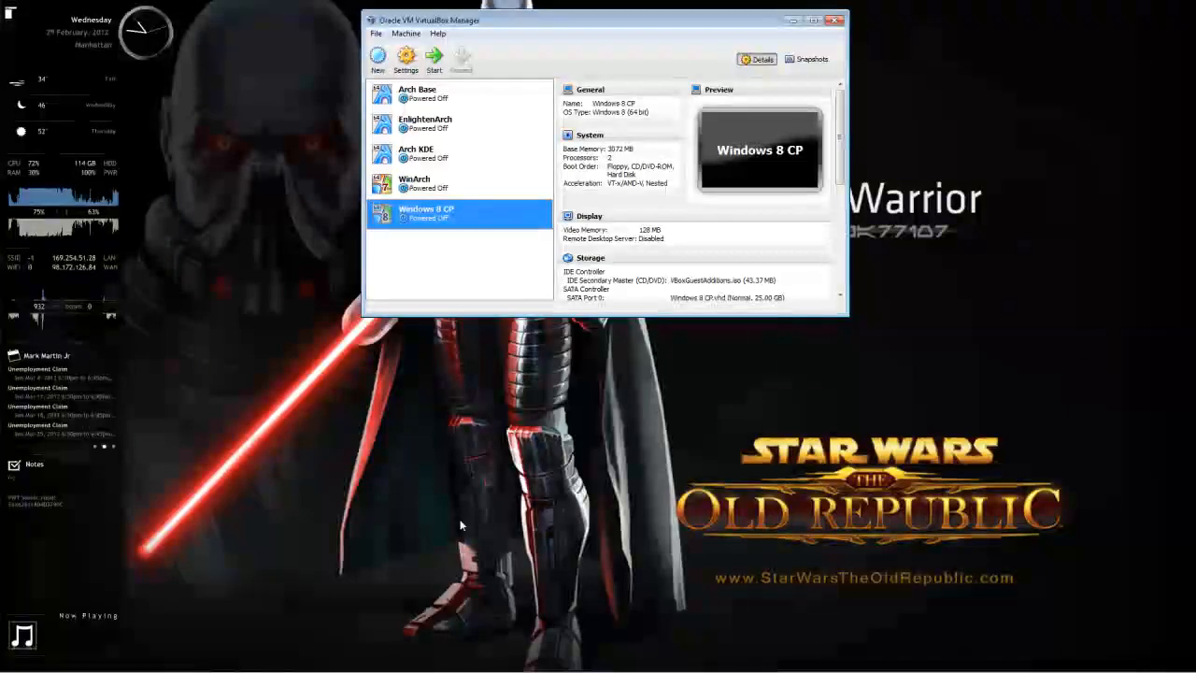
Close VirtualBox Manager and apply the Windows 7 Aero theme in Personalization
click(833, 19)
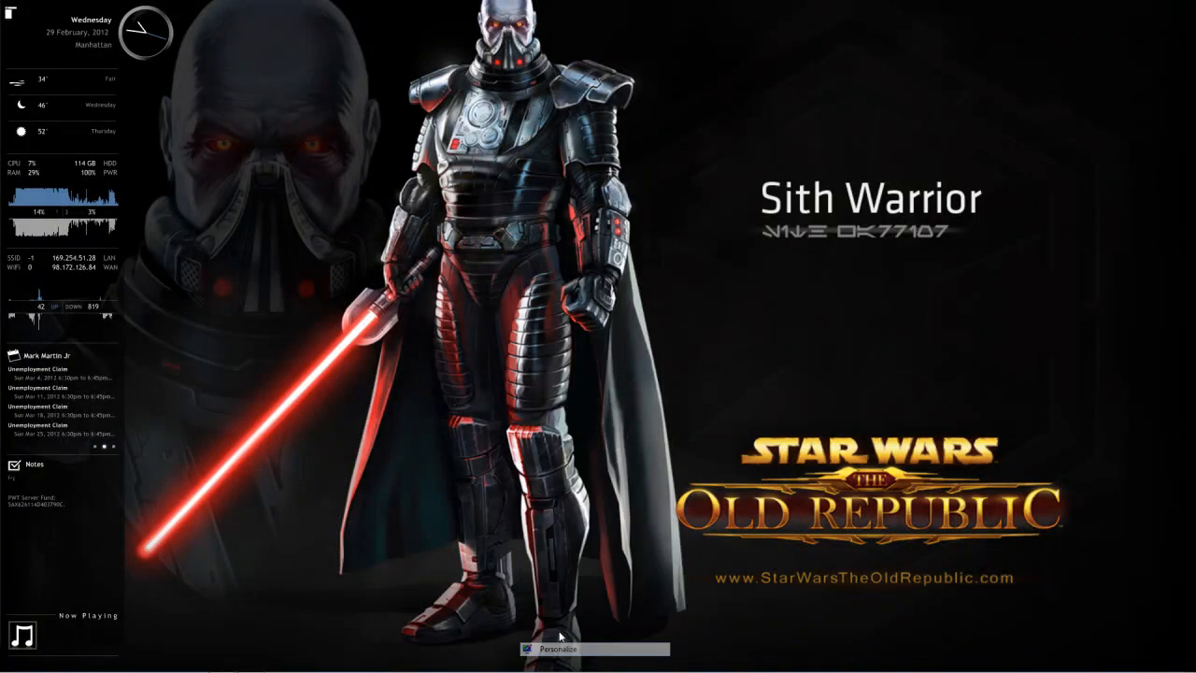
click(557, 649)
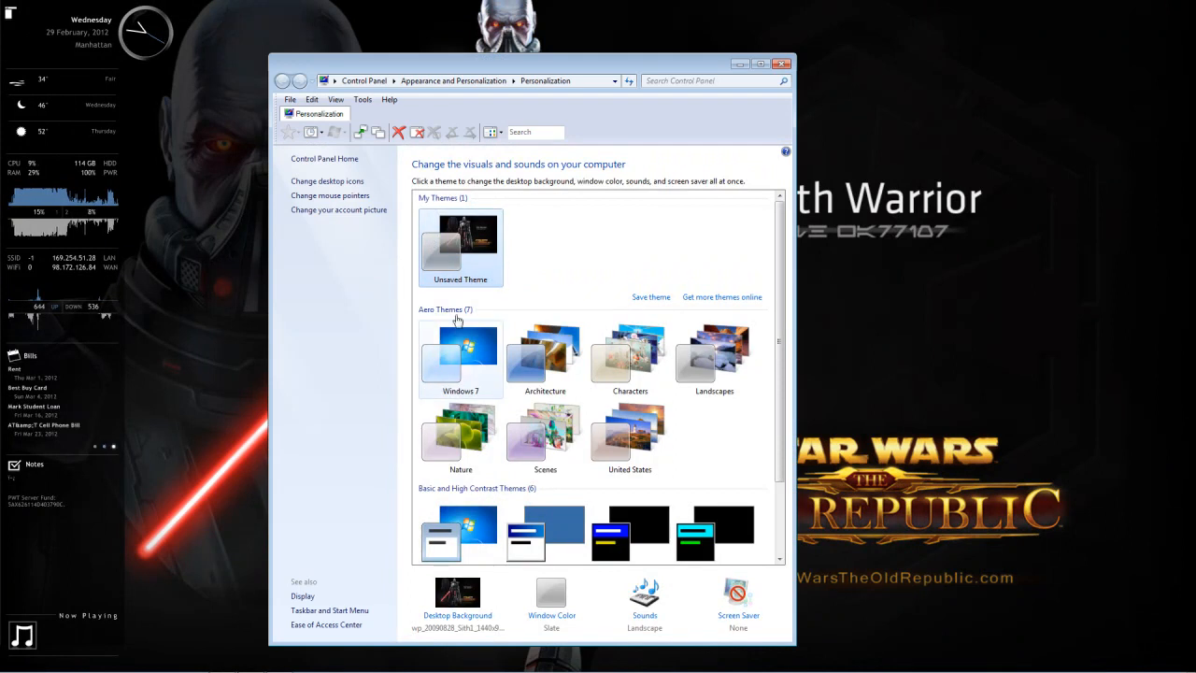
click(460, 355)
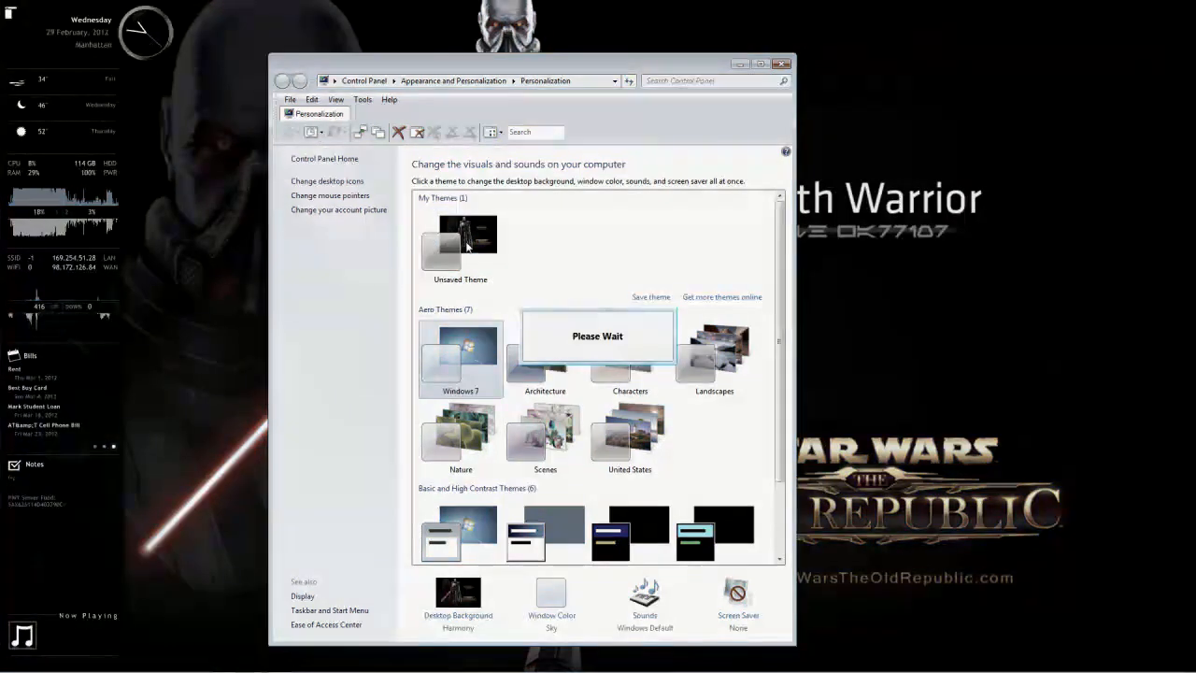